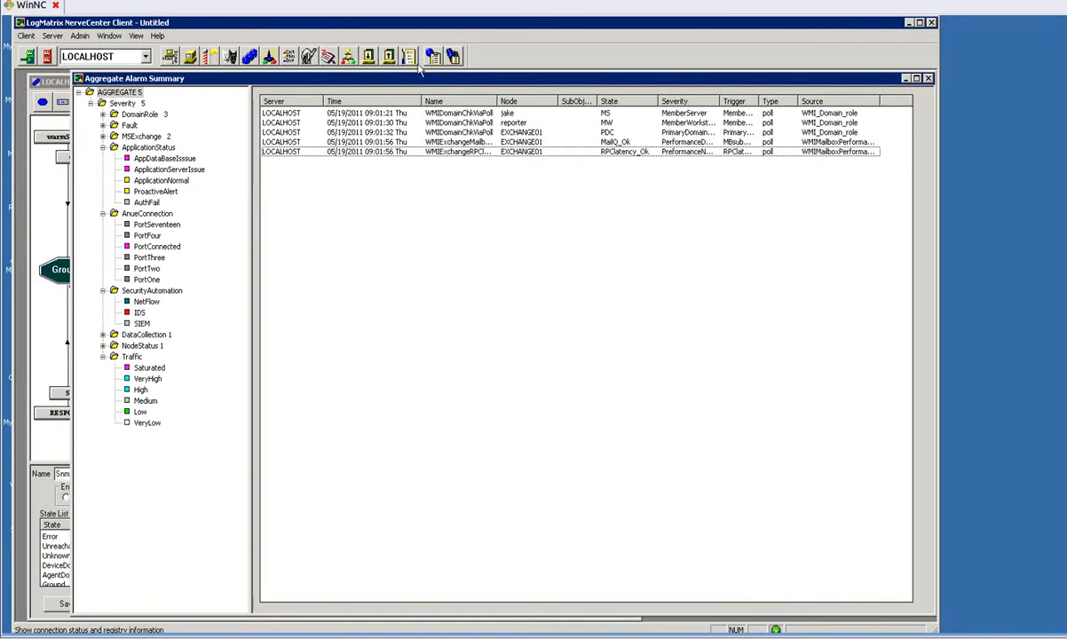
mouse_move(432, 56)
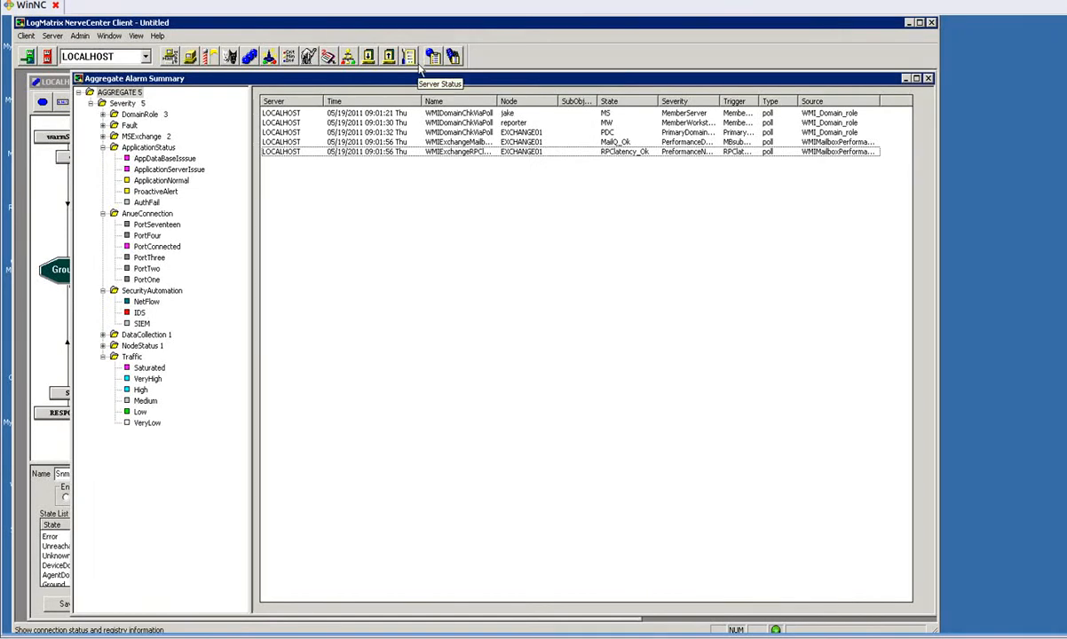
mouse_move(431, 55)
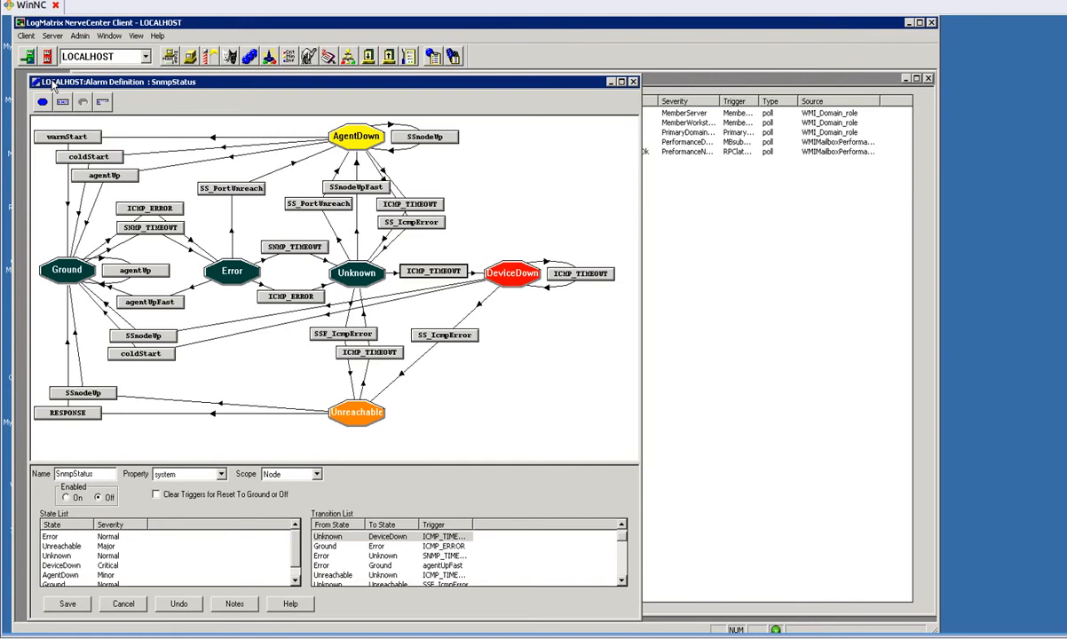
mouse_move(224, 247)
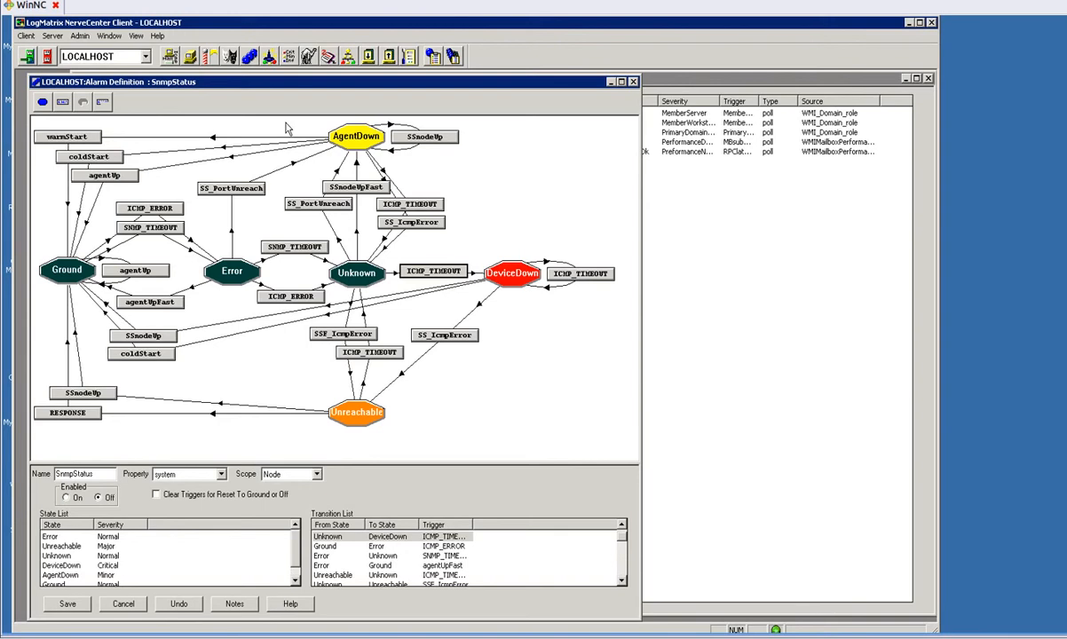
mouse_move(68, 270)
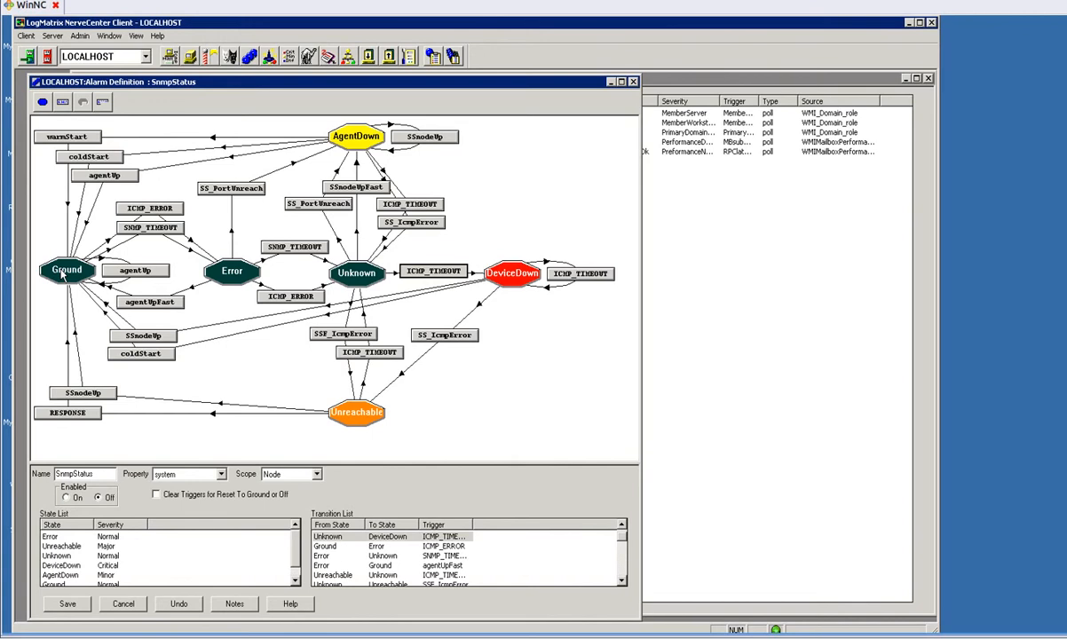
mouse_move(85, 268)
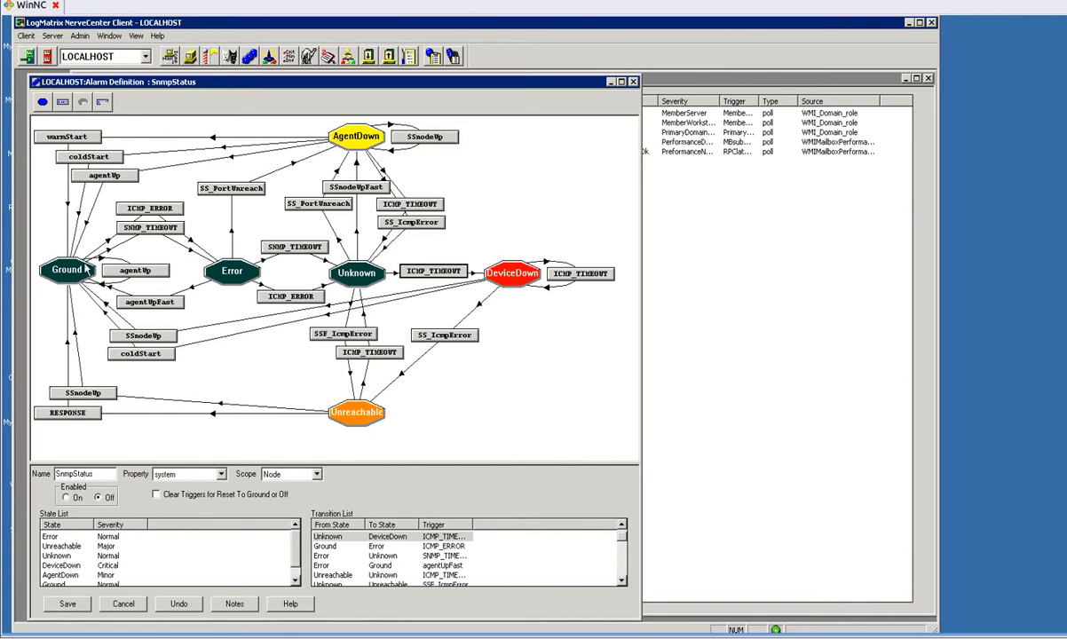
mouse_move(64, 277)
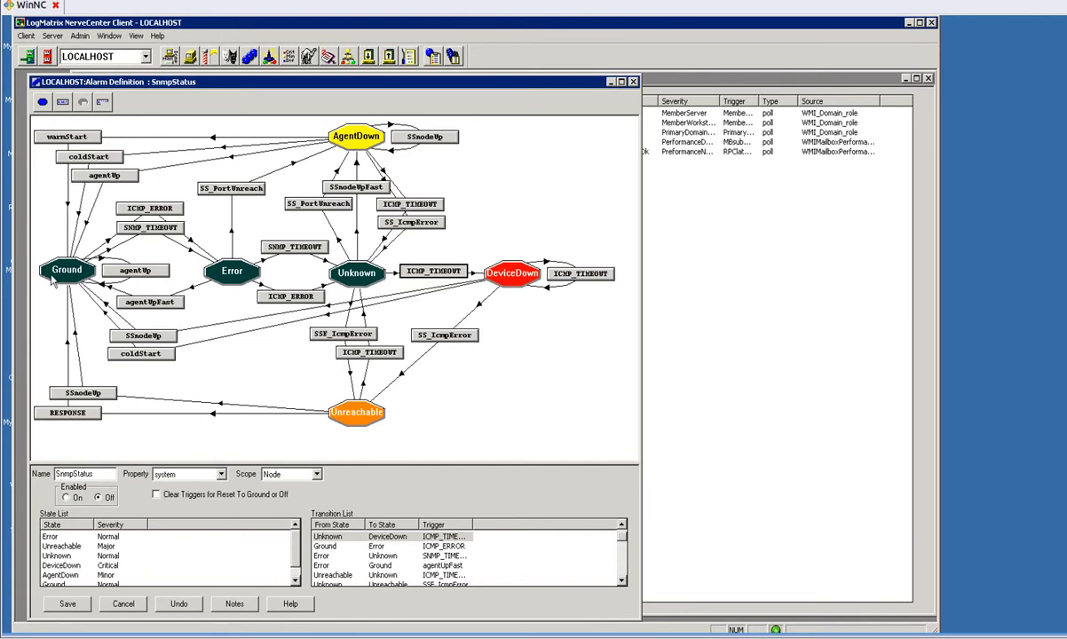
mouse_move(518, 284)
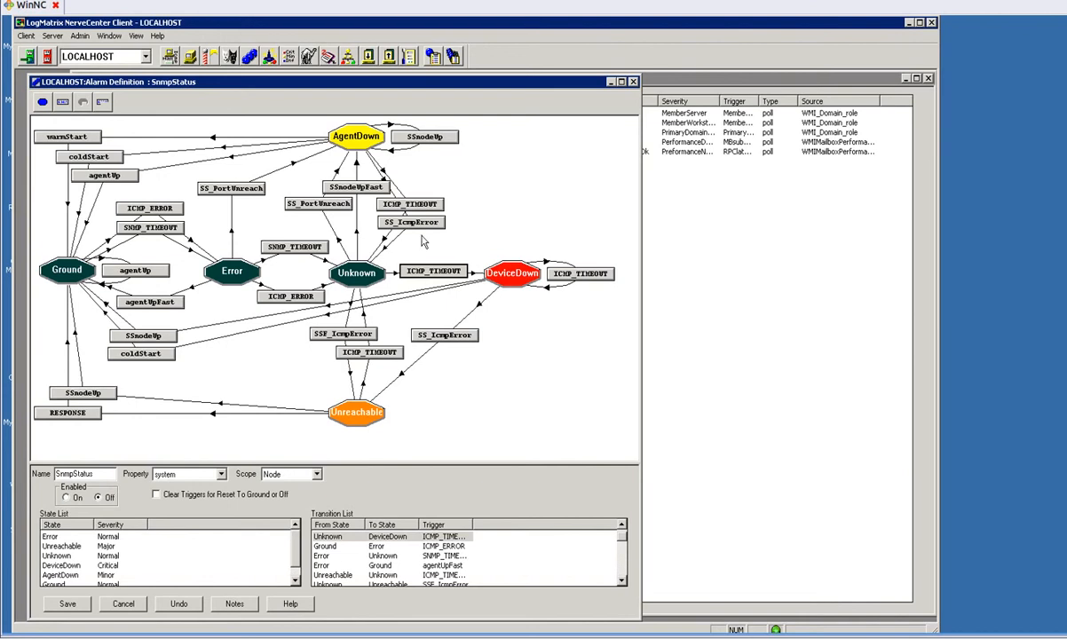
mouse_move(358, 157)
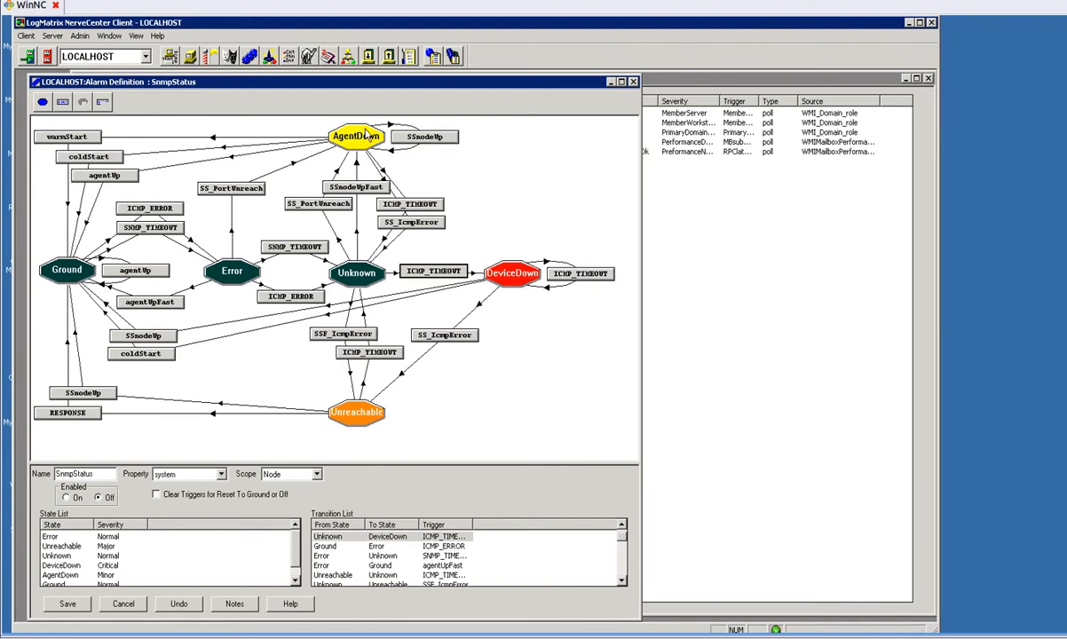
mouse_move(362, 428)
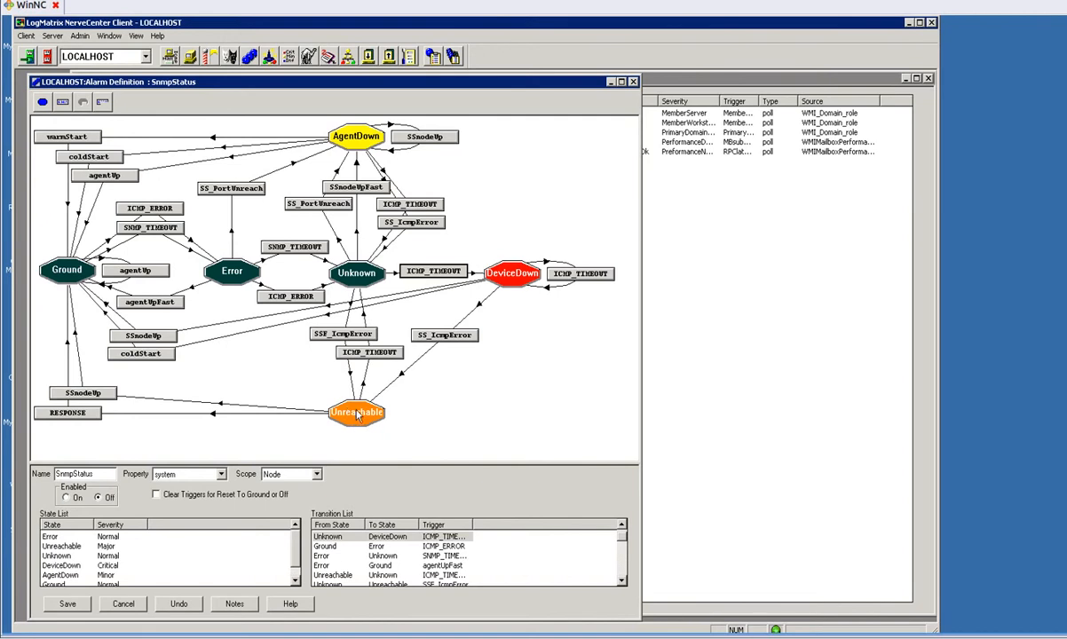
mouse_move(369, 415)
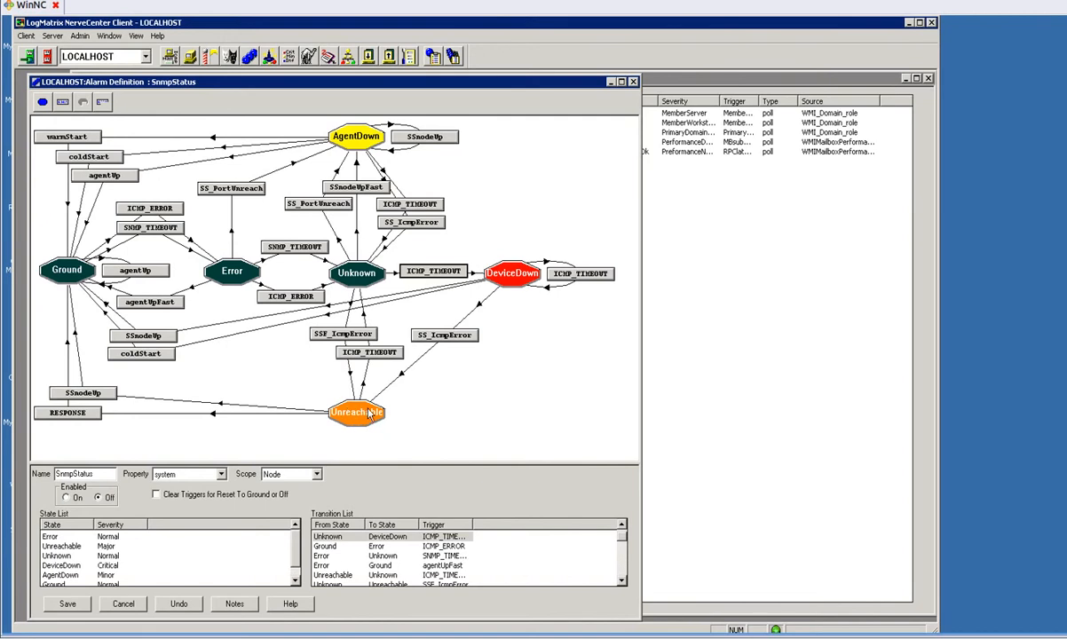
mouse_move(348, 415)
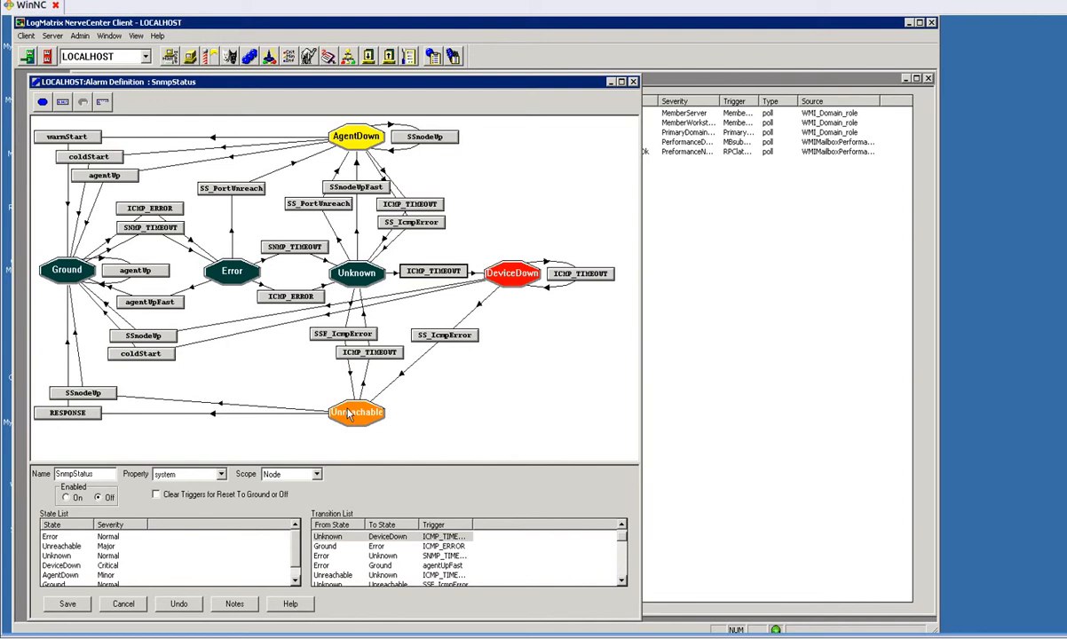
mouse_move(362, 412)
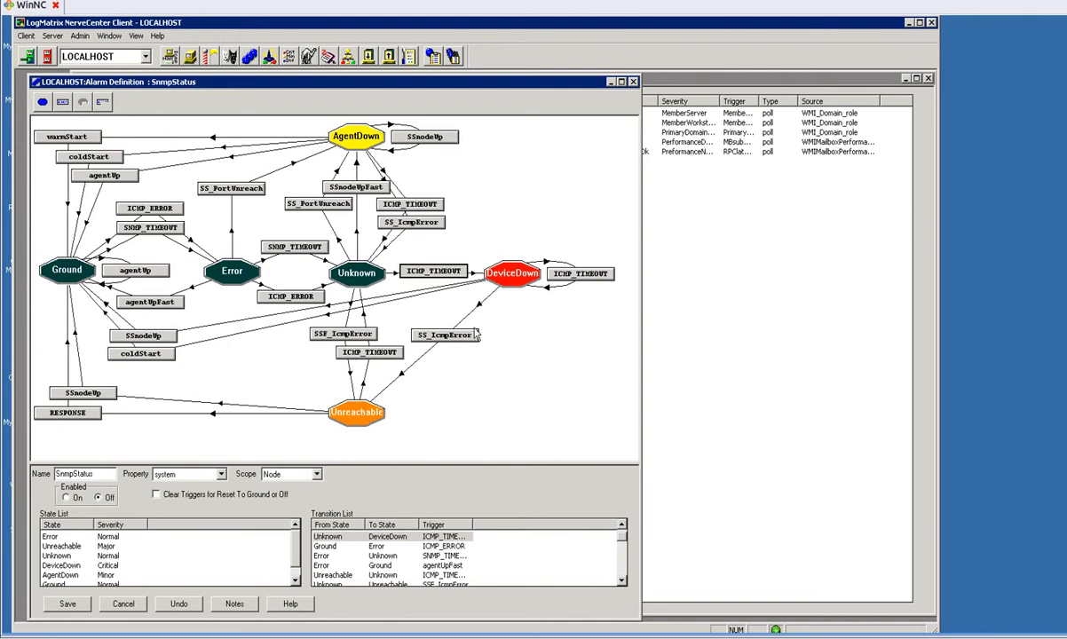
mouse_move(610, 327)
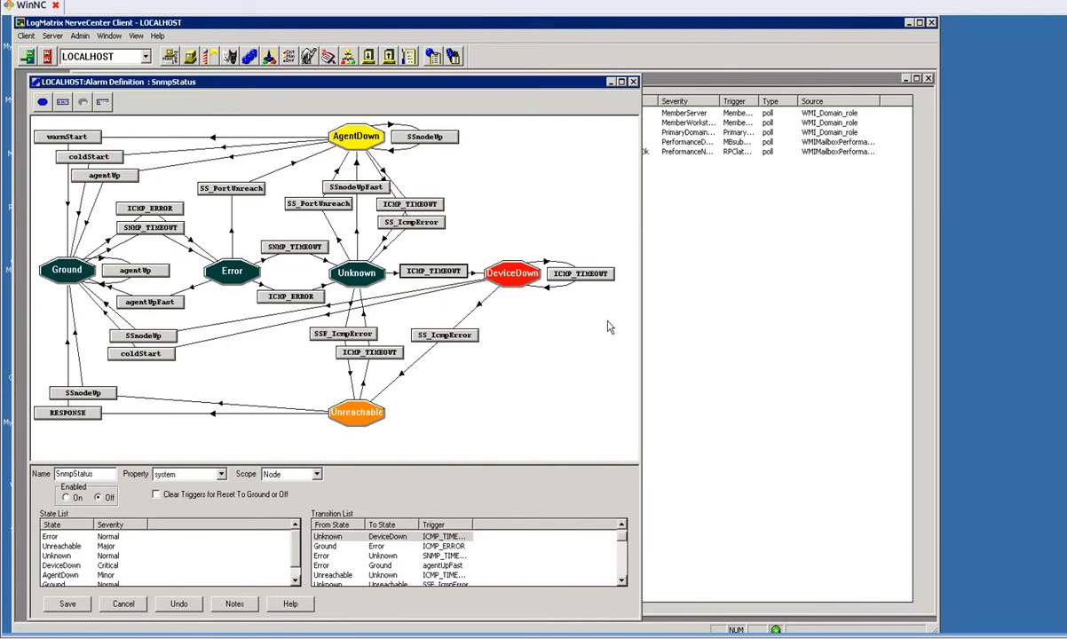
mouse_move(559, 336)
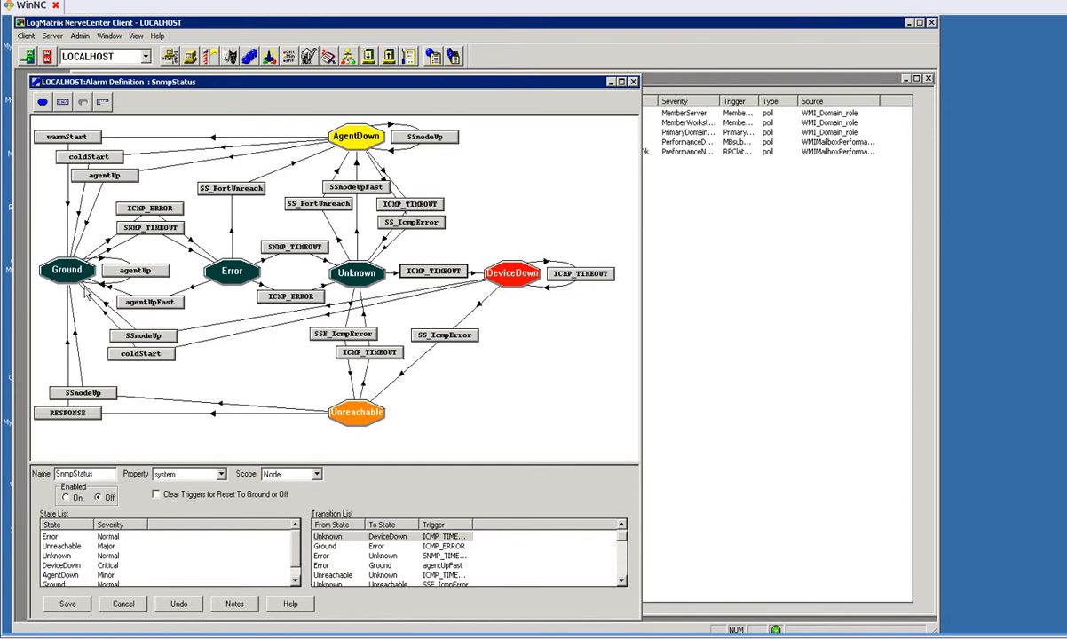
right_click(135, 270)
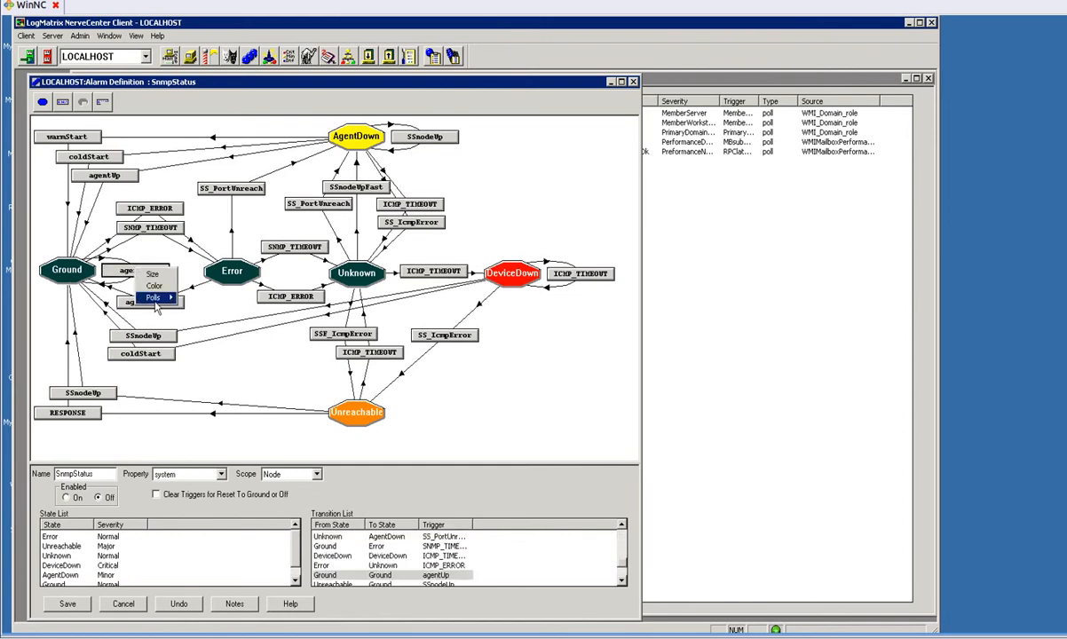
click(151, 298)
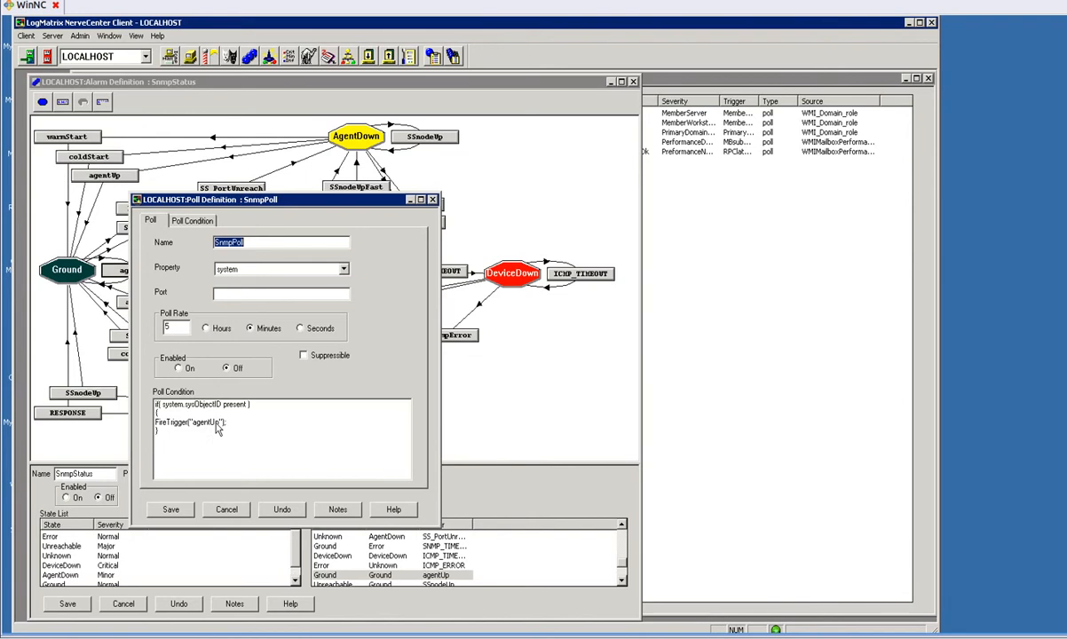
mouse_move(213, 427)
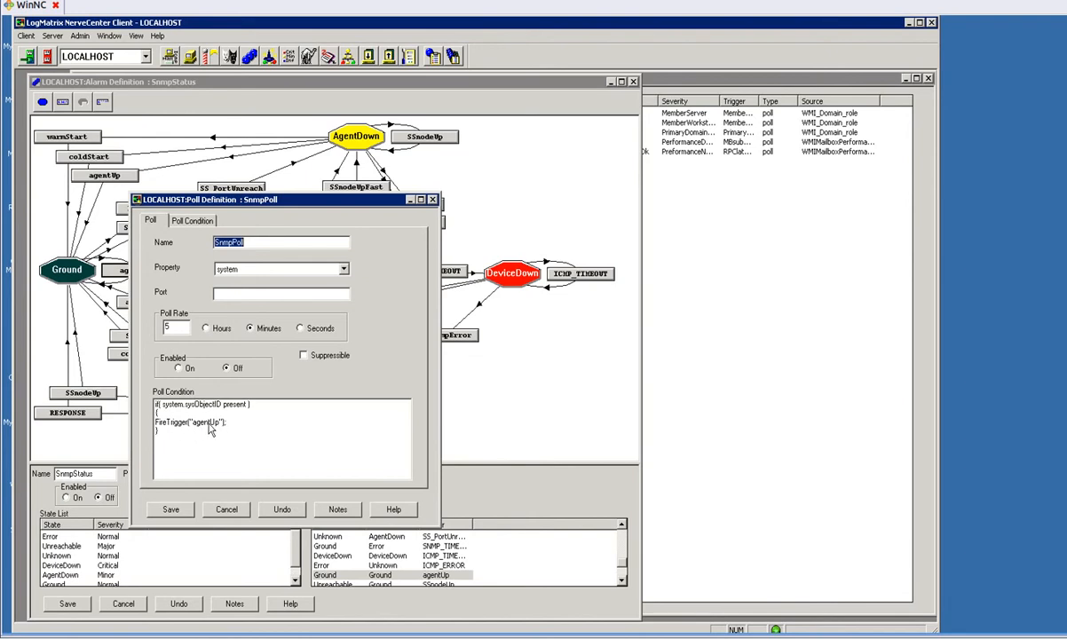
mouse_move(248, 433)
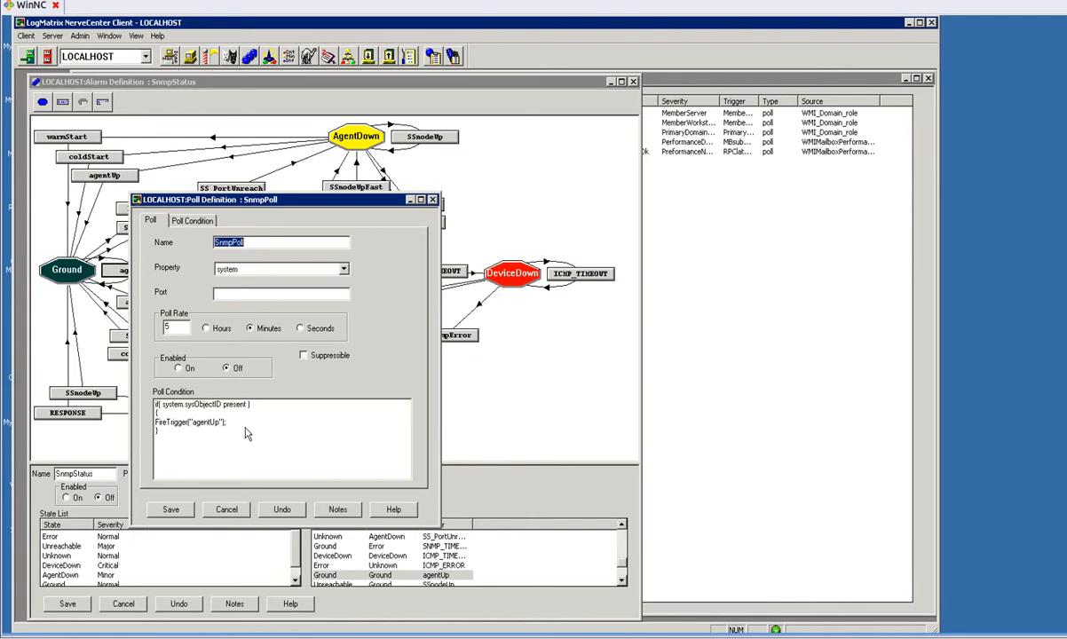
click(226, 507)
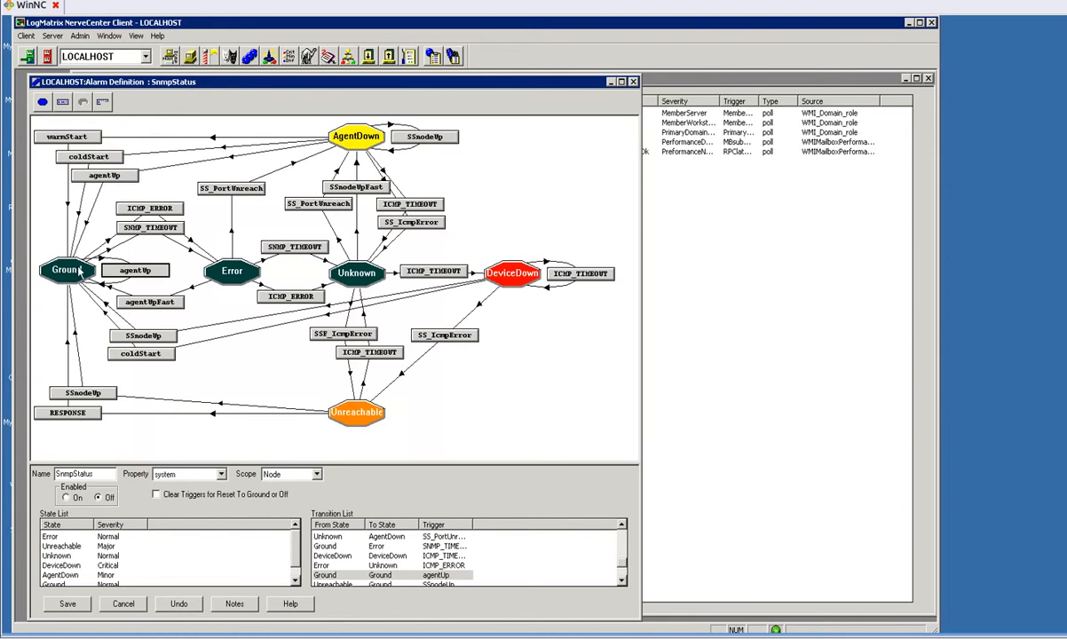
mouse_move(146, 277)
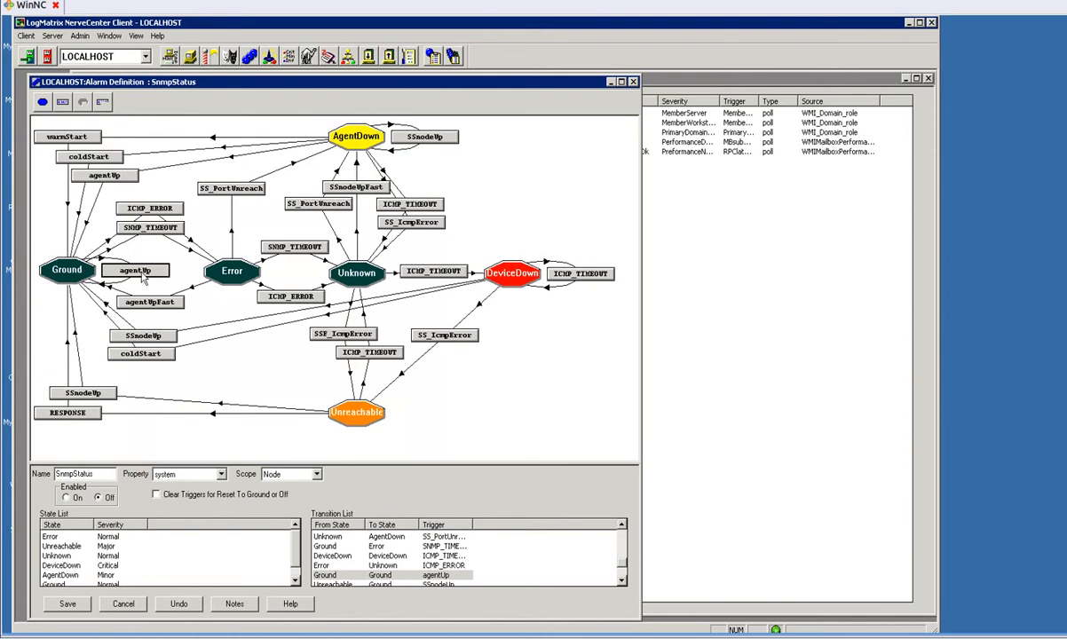
mouse_move(151, 257)
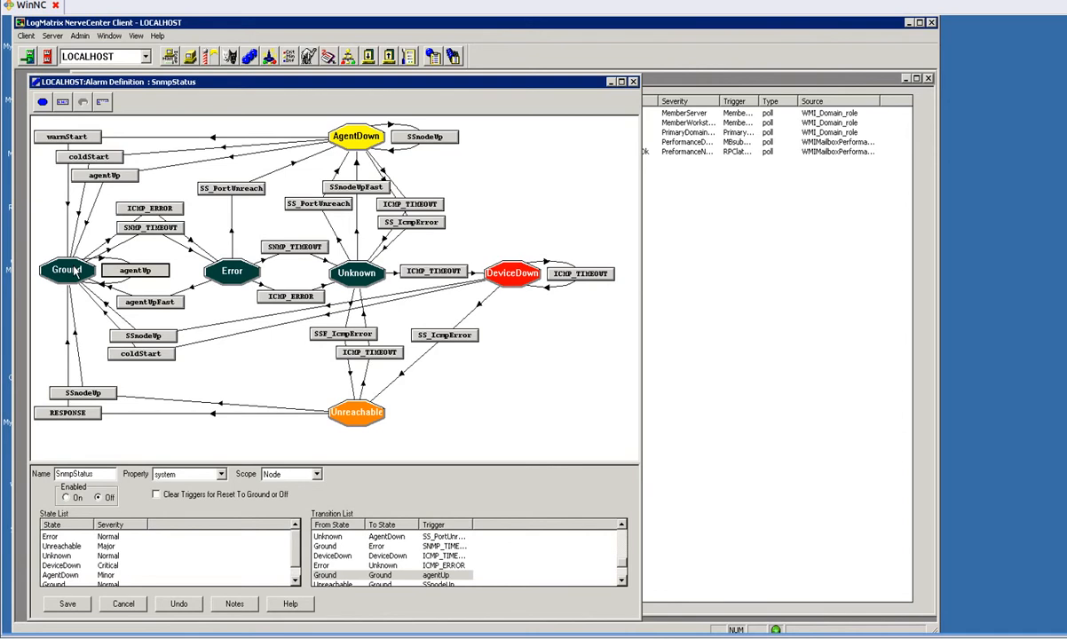
mouse_move(185, 197)
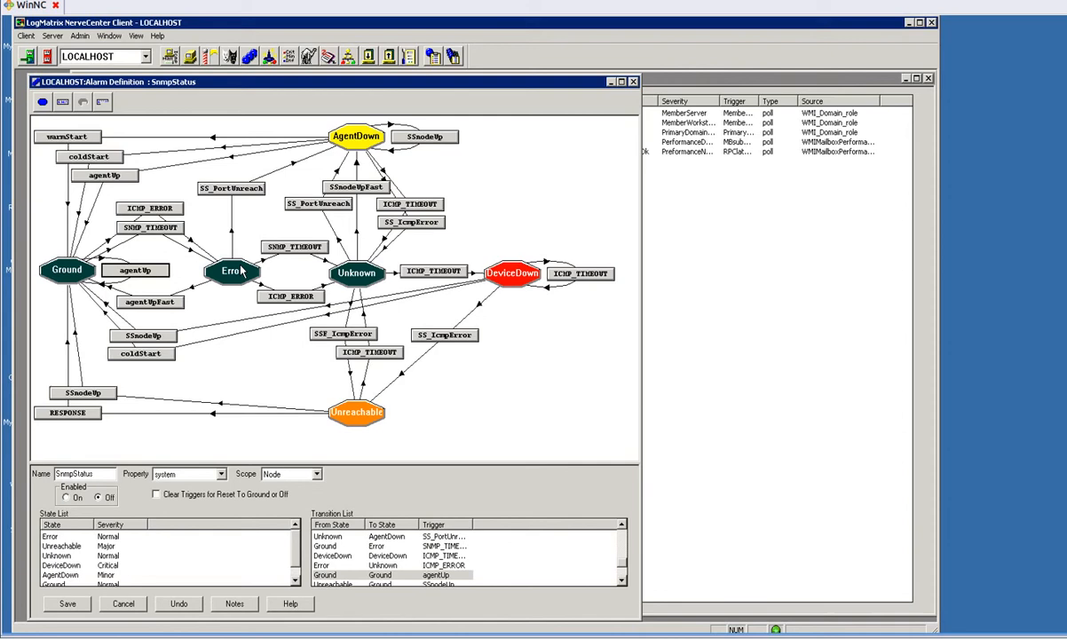
mouse_move(197, 307)
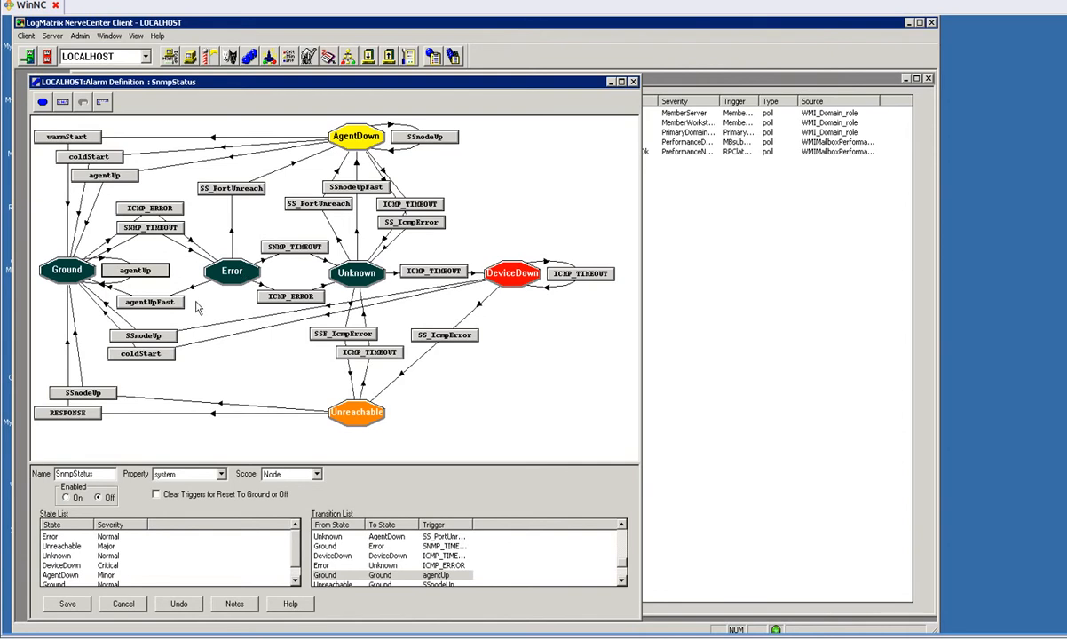
right_click(150, 302)
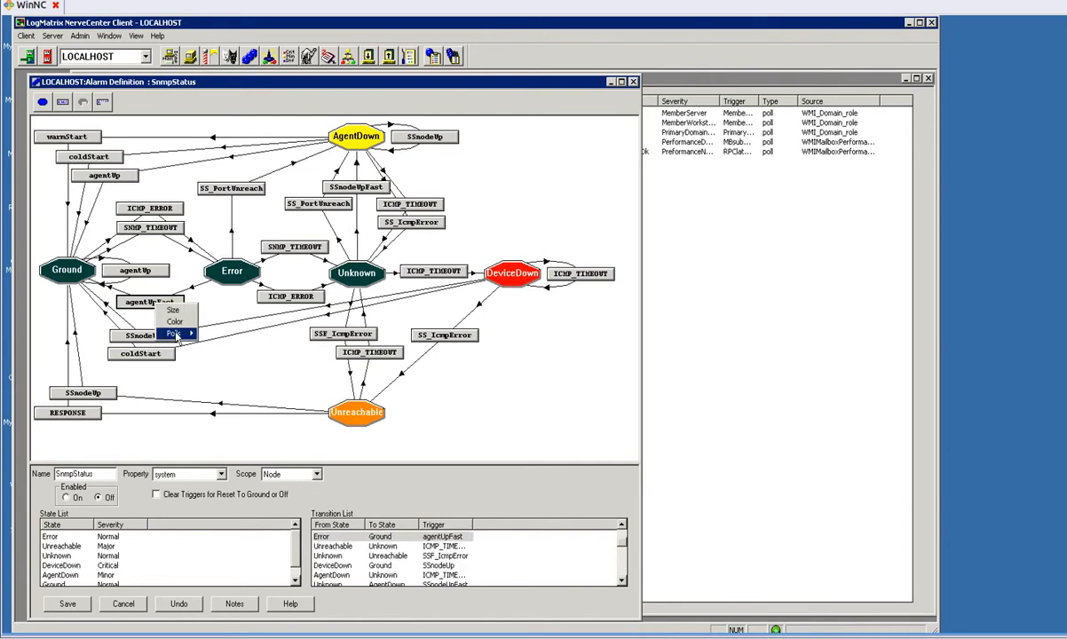
click(174, 333)
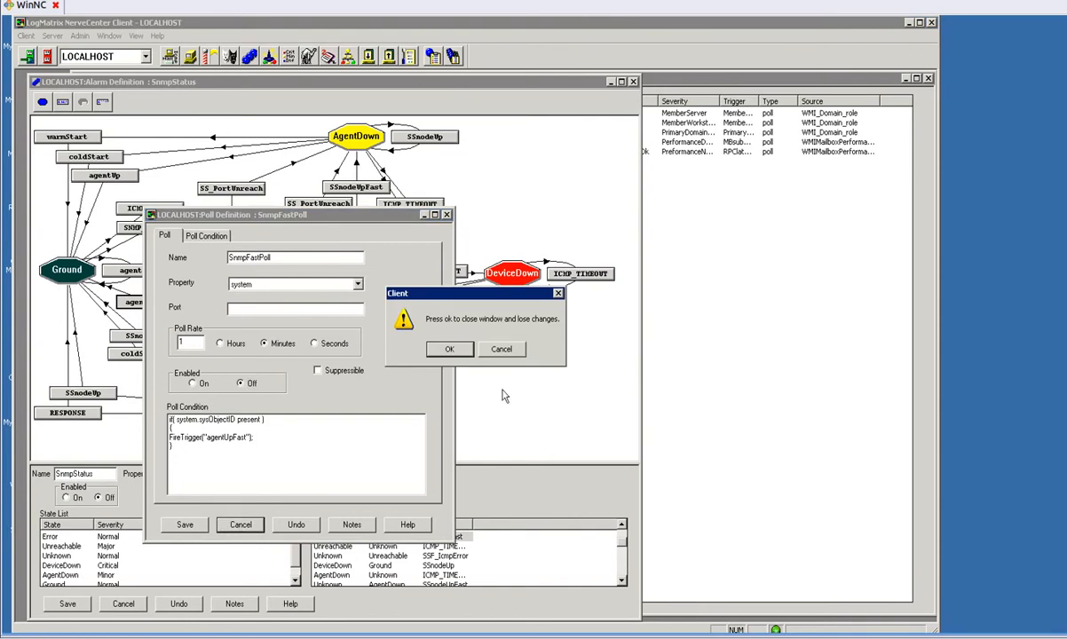
click(449, 347)
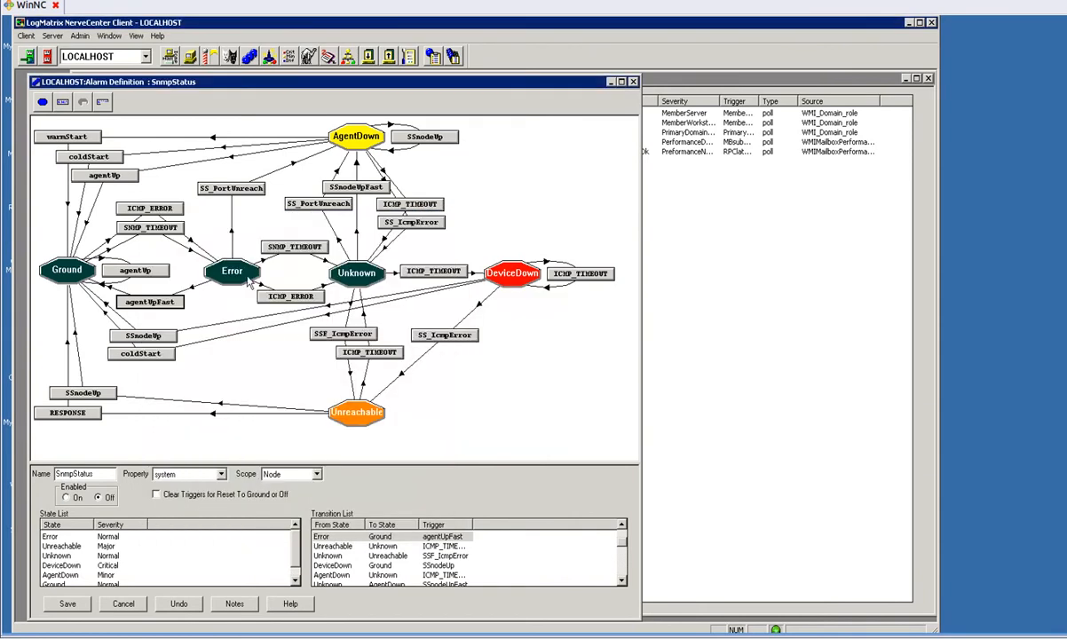
mouse_move(81, 293)
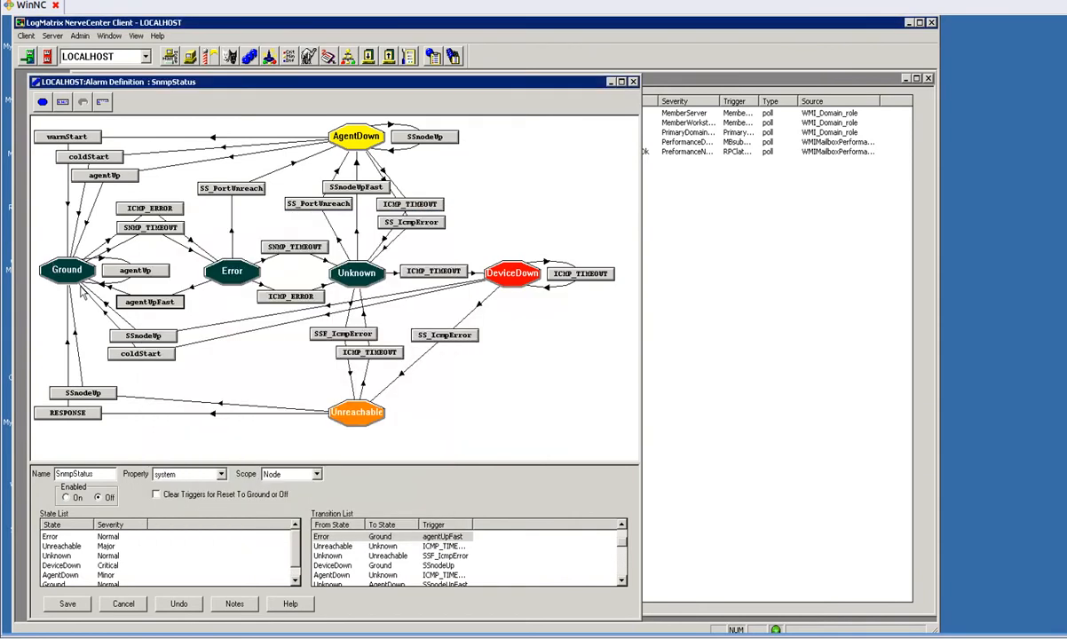
mouse_move(270, 275)
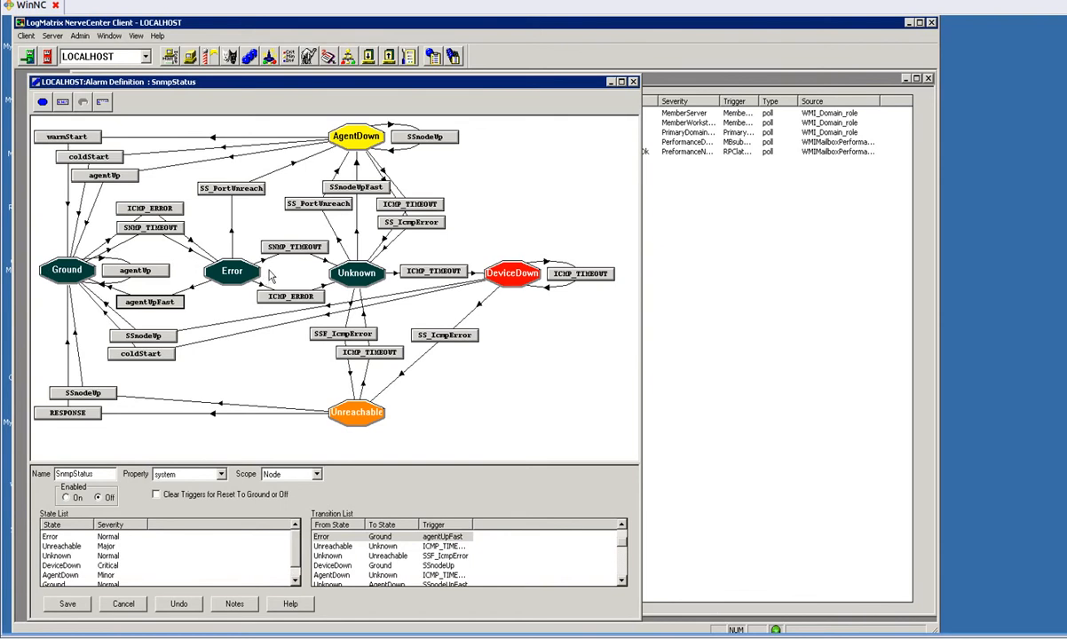
mouse_move(369, 280)
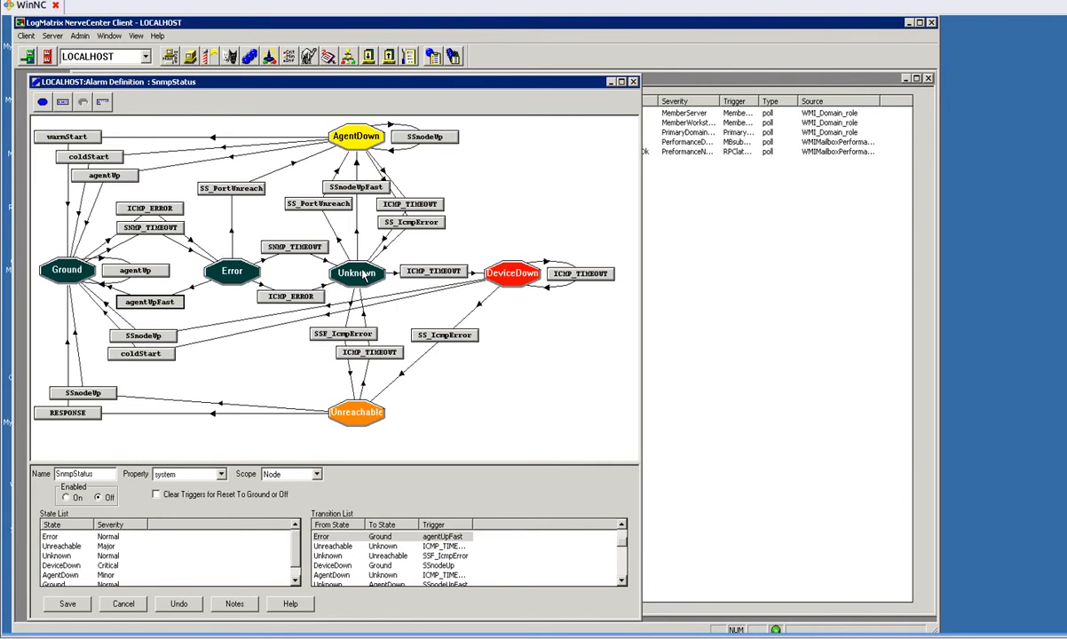
mouse_move(362, 275)
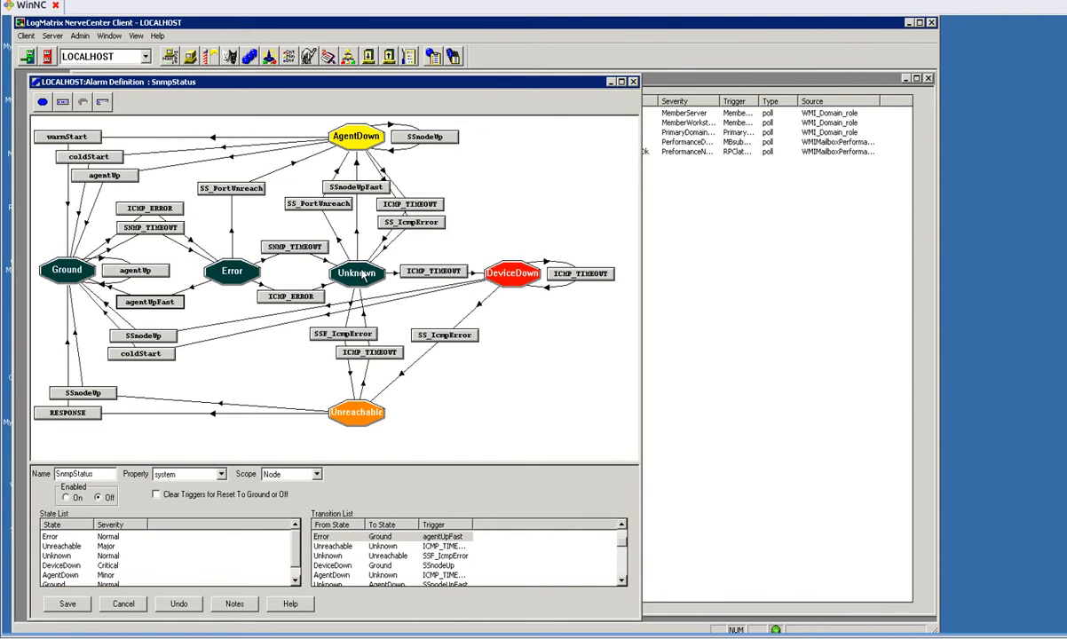
mouse_move(357, 143)
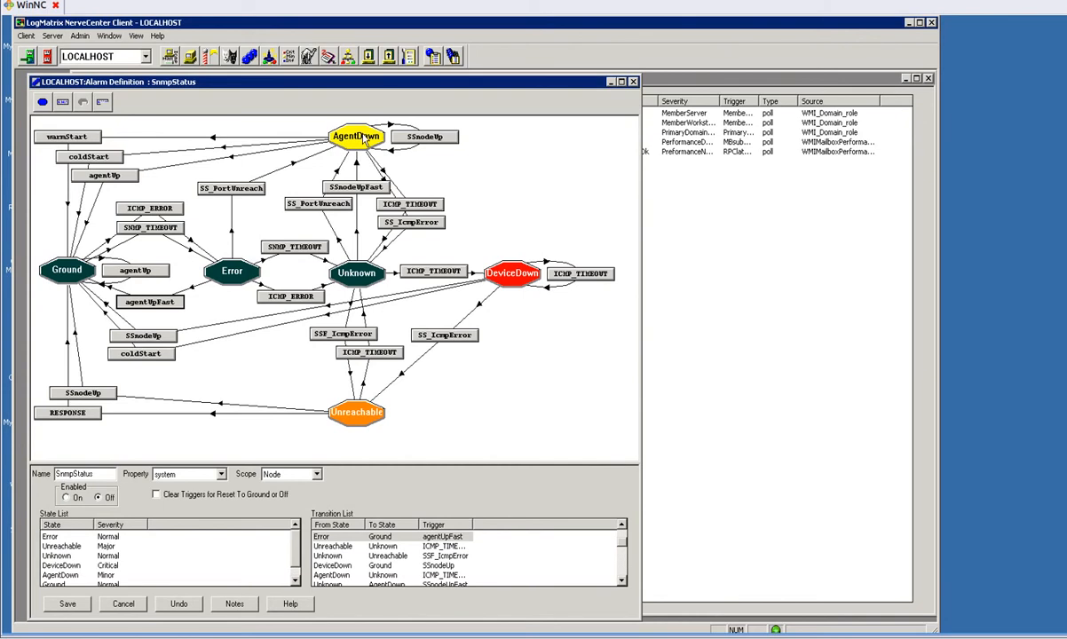
mouse_move(359, 273)
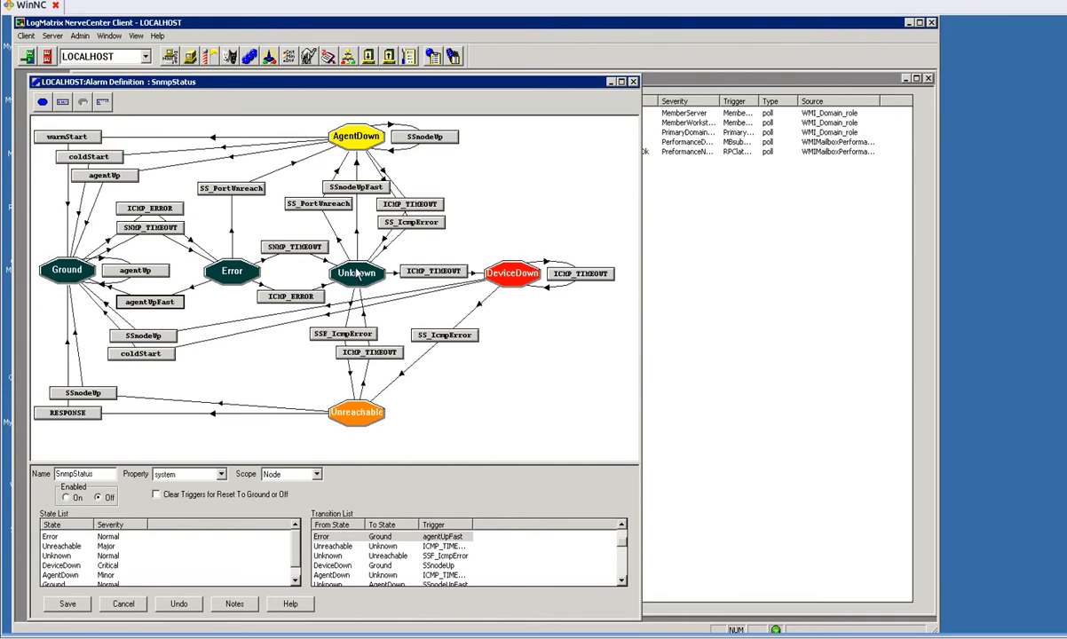
mouse_move(362, 433)
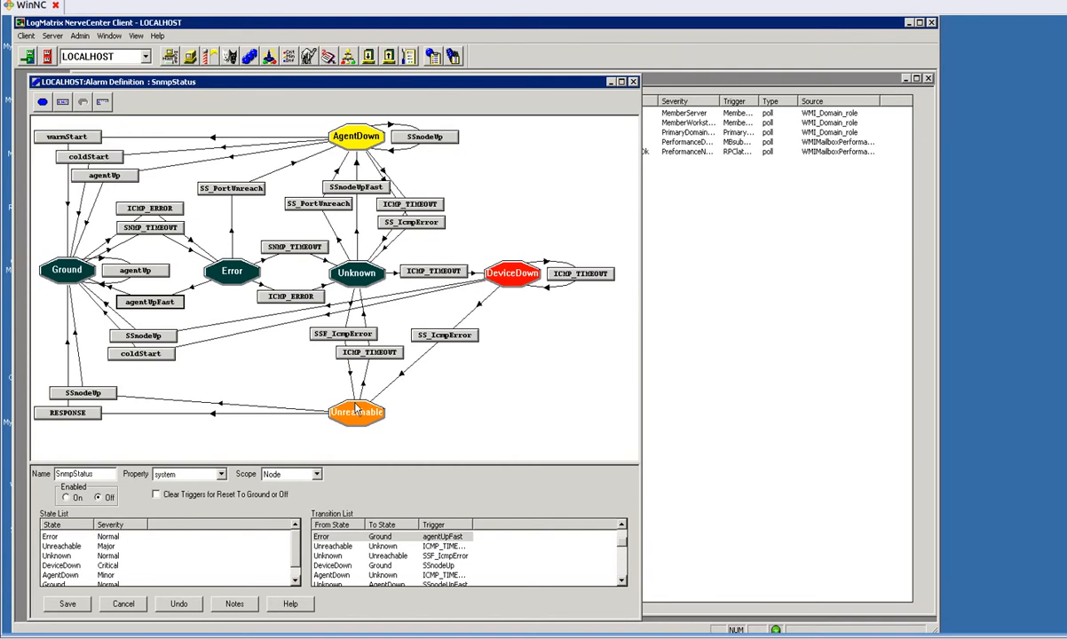
mouse_move(364, 252)
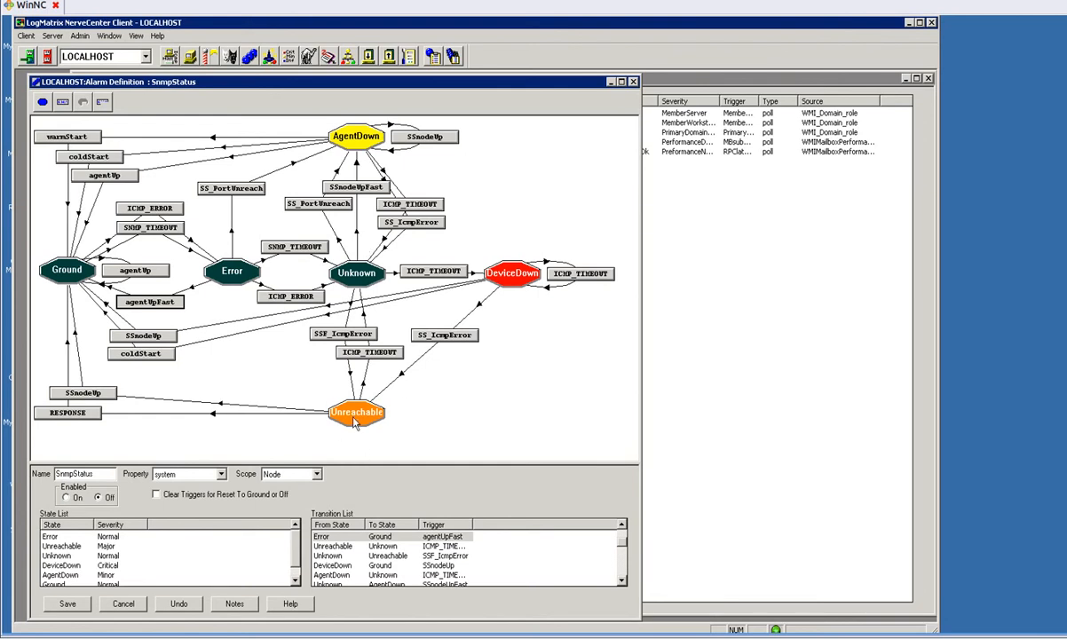
mouse_move(368, 422)
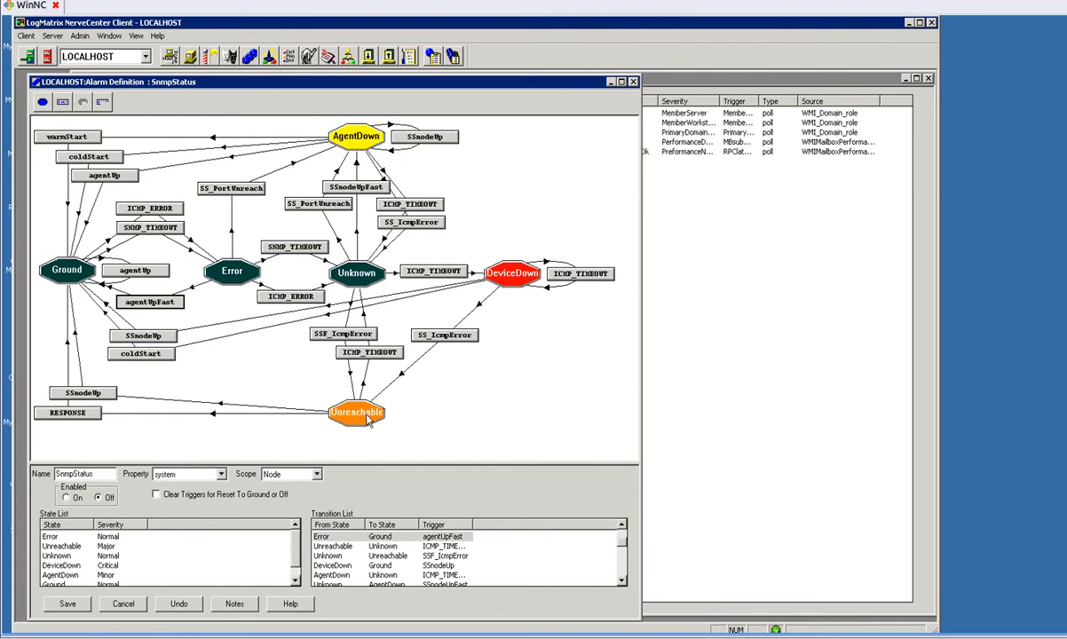
mouse_move(359, 274)
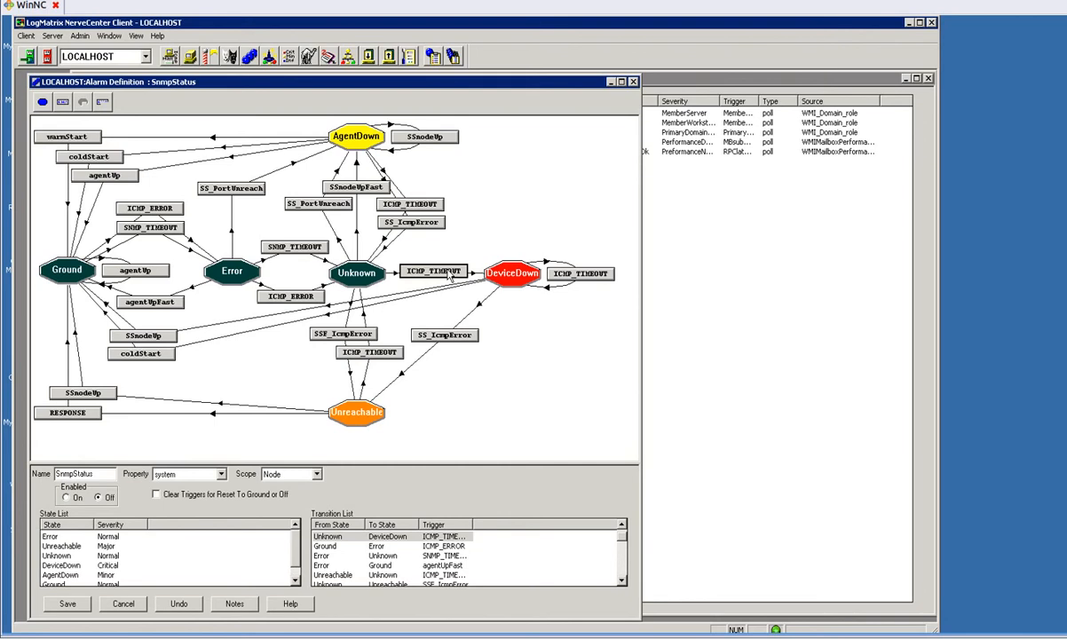
View the Unknown → DeviceDown (ICMP_TIMEOUT) transition's definition, showing Inform NCNotify and Set Attribute actions
double_click(435, 270)
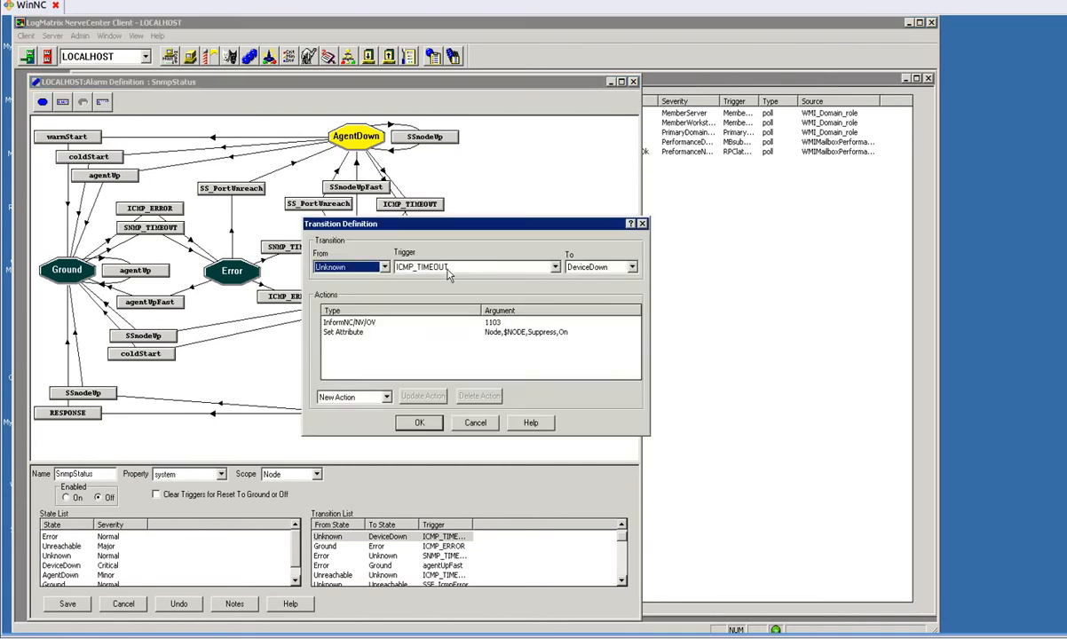
Inspect the Inform NCNotify and Set Attribute actions, then choose Fire Trigger as the new action type
click(373, 321)
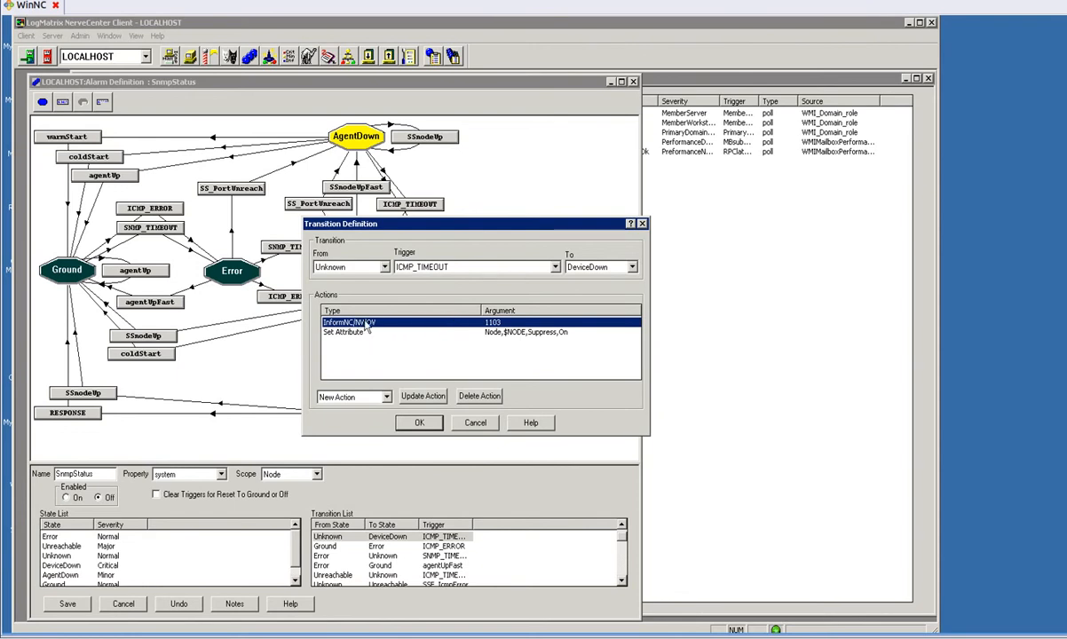
mouse_move(504, 326)
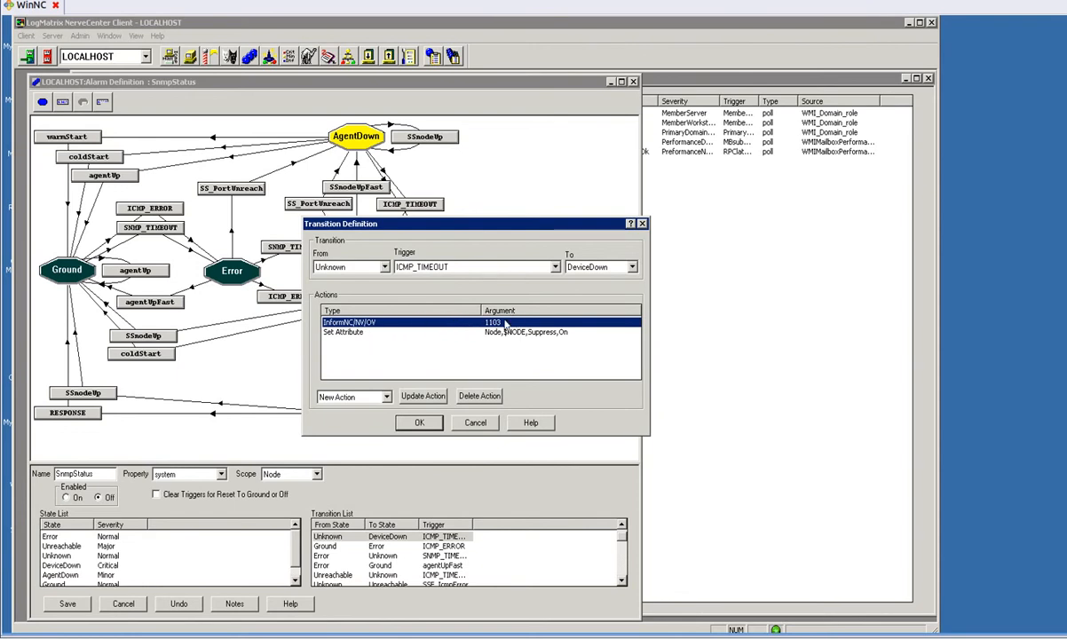
click(399, 332)
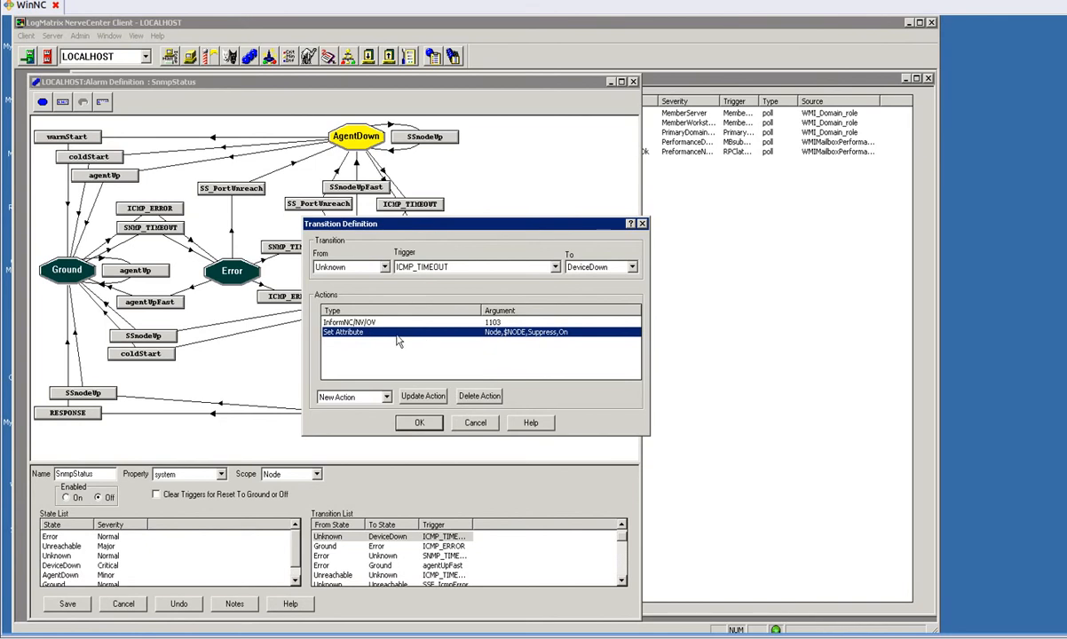
mouse_move(504, 348)
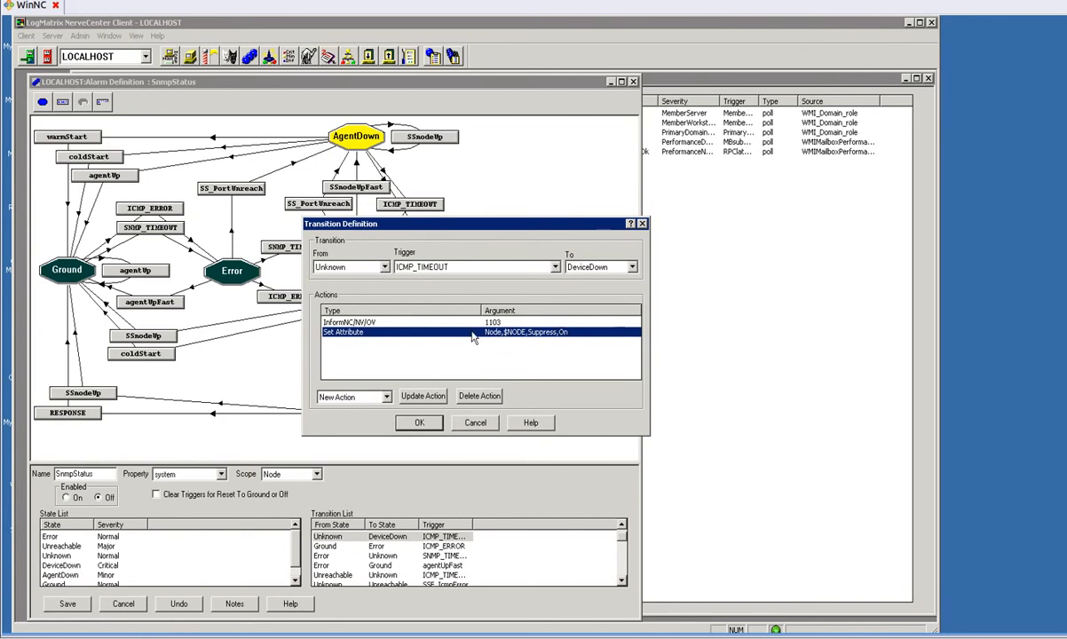
click(387, 397)
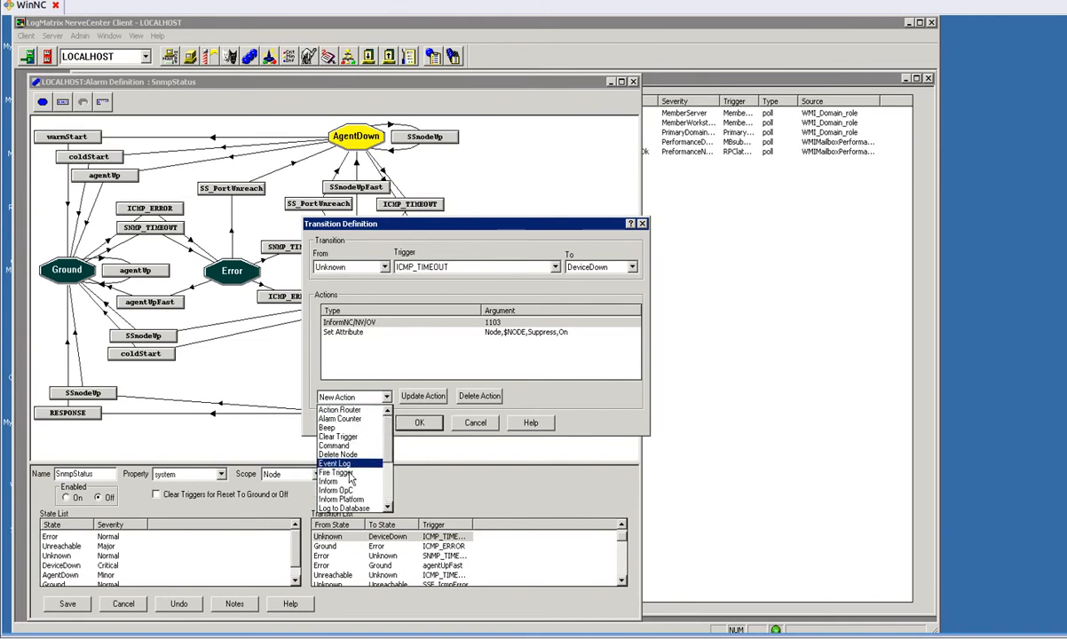
click(332, 472)
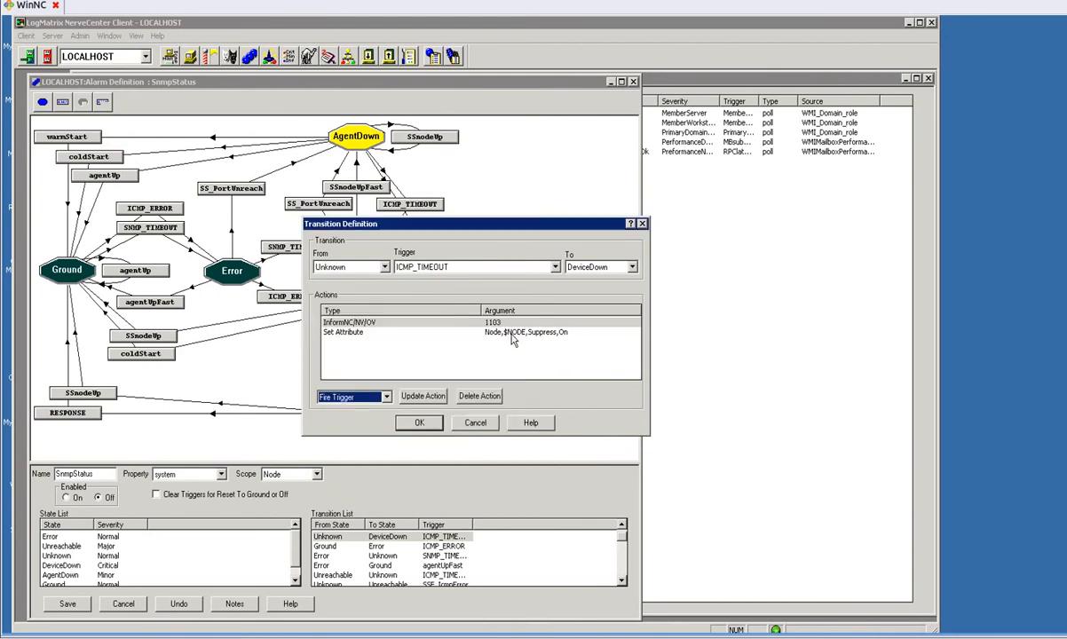
mouse_move(447, 348)
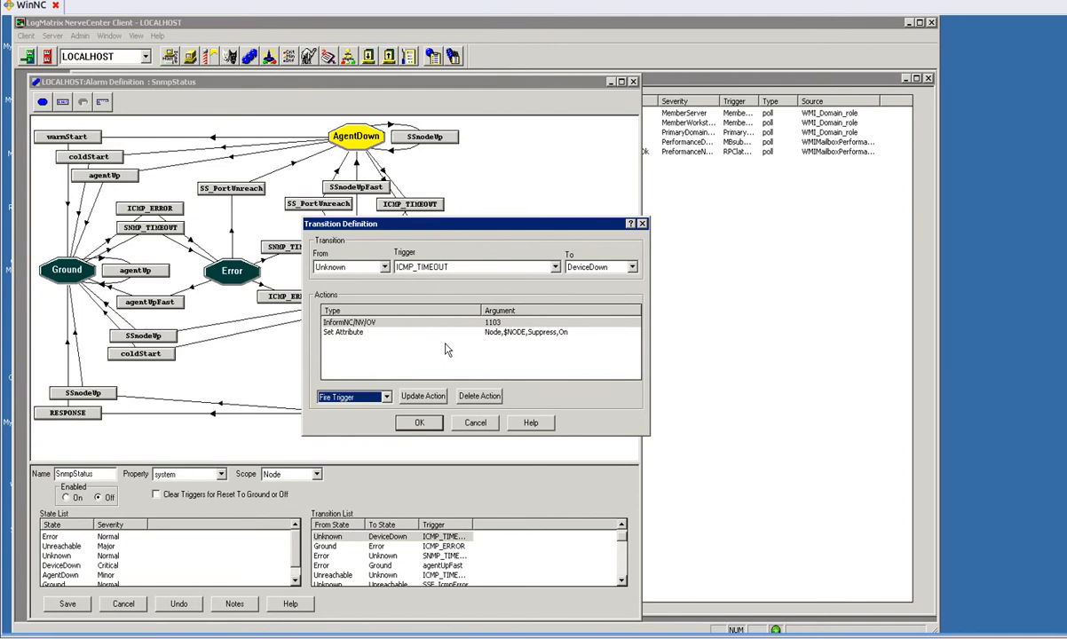
mouse_move(536, 340)
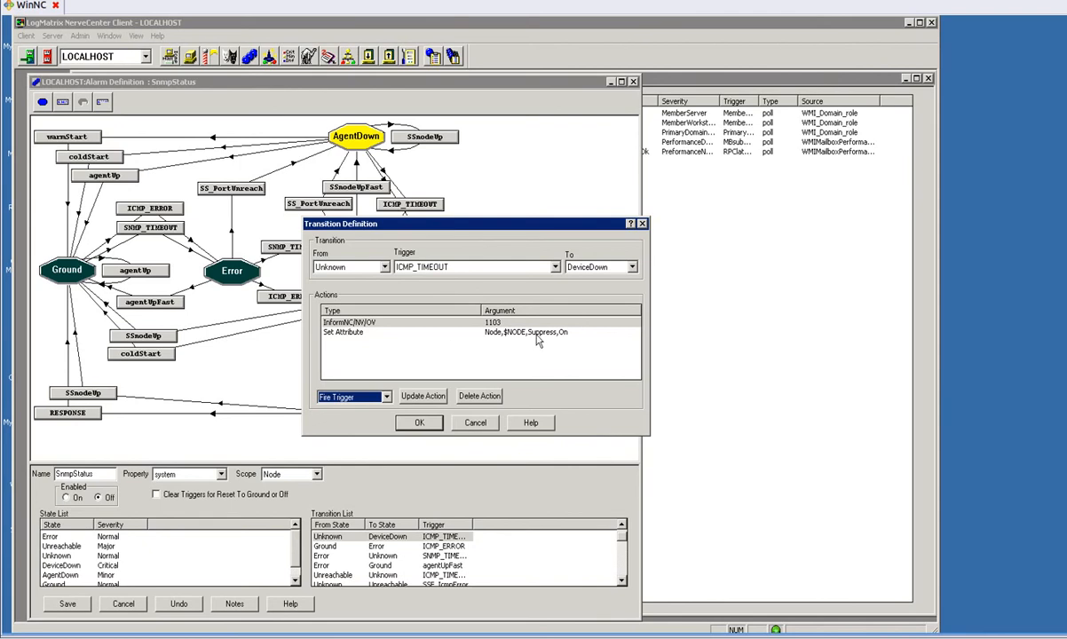
mouse_move(487, 397)
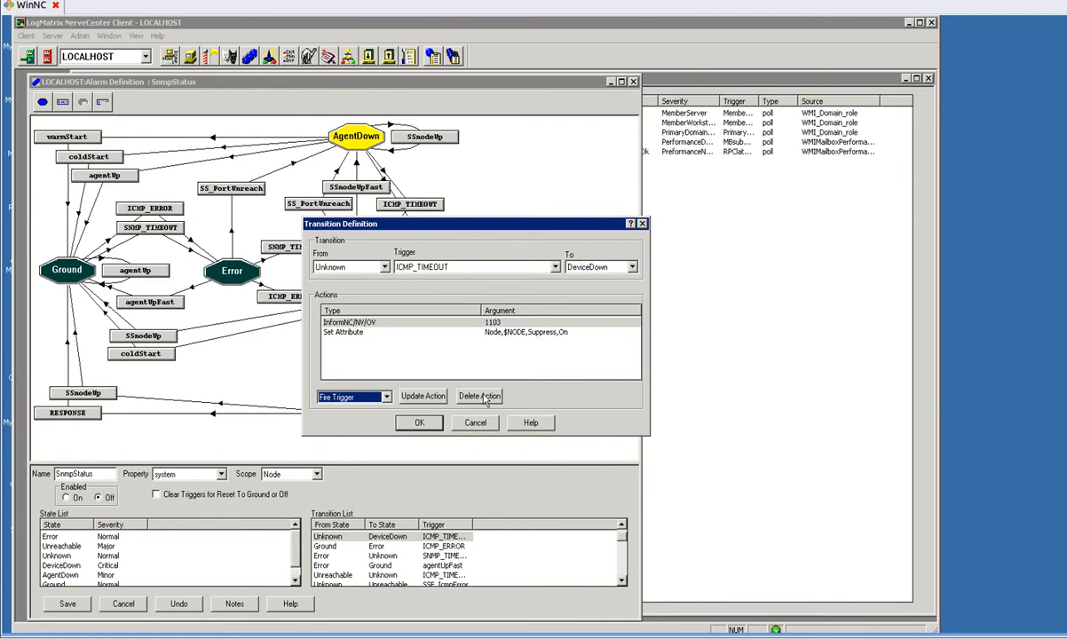
Cancel the Transition Definition dialog, returning to the full SnmpStatus state diagram
click(474, 423)
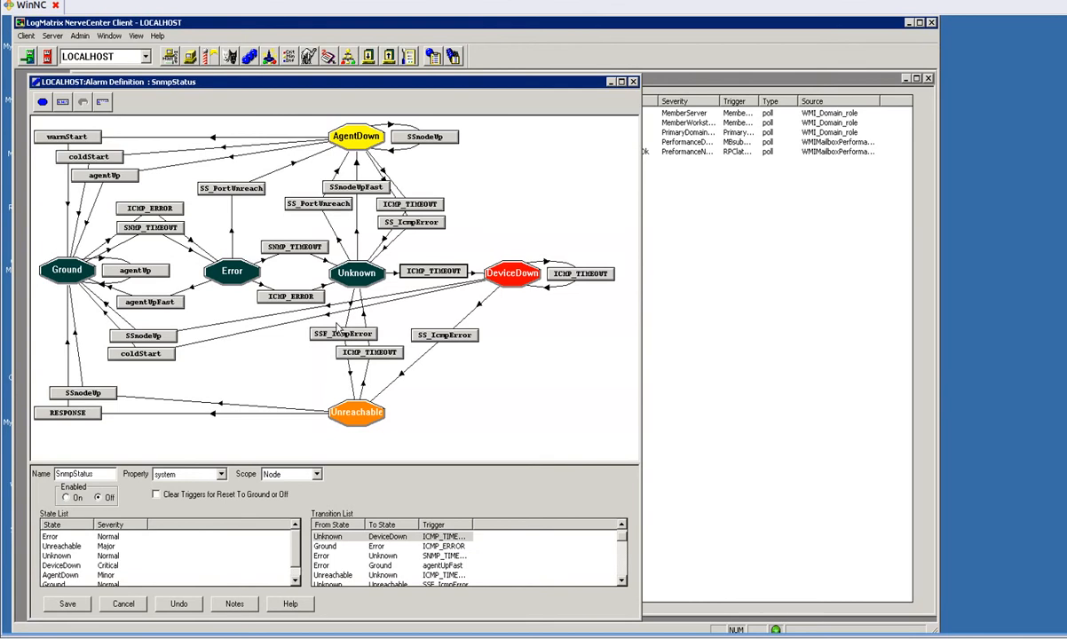
mouse_move(359, 337)
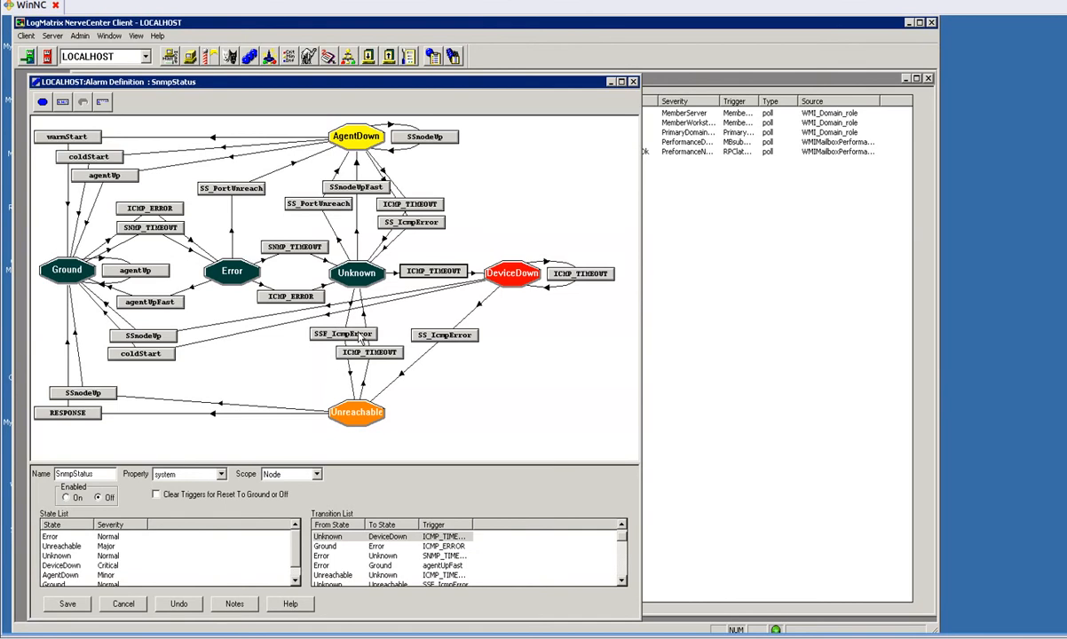
mouse_move(313, 362)
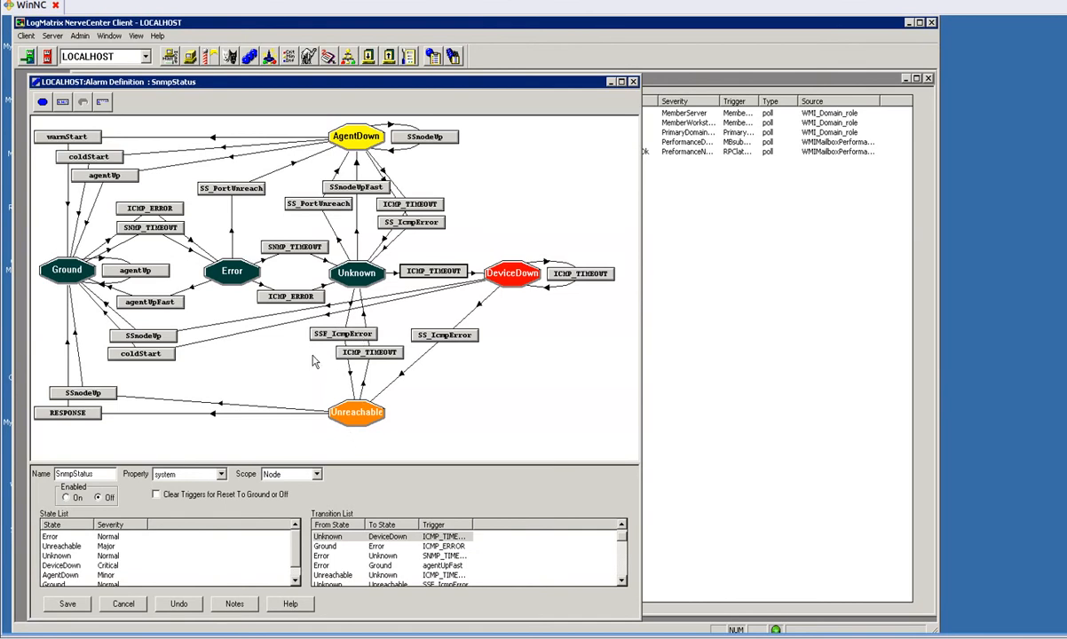
mouse_move(321, 313)
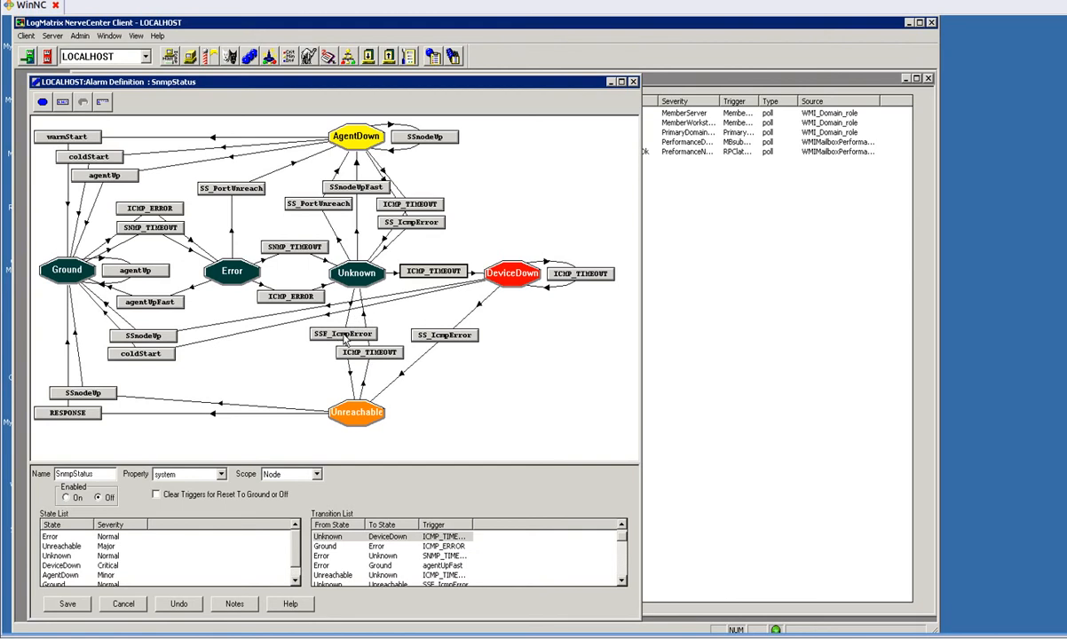
mouse_move(323, 404)
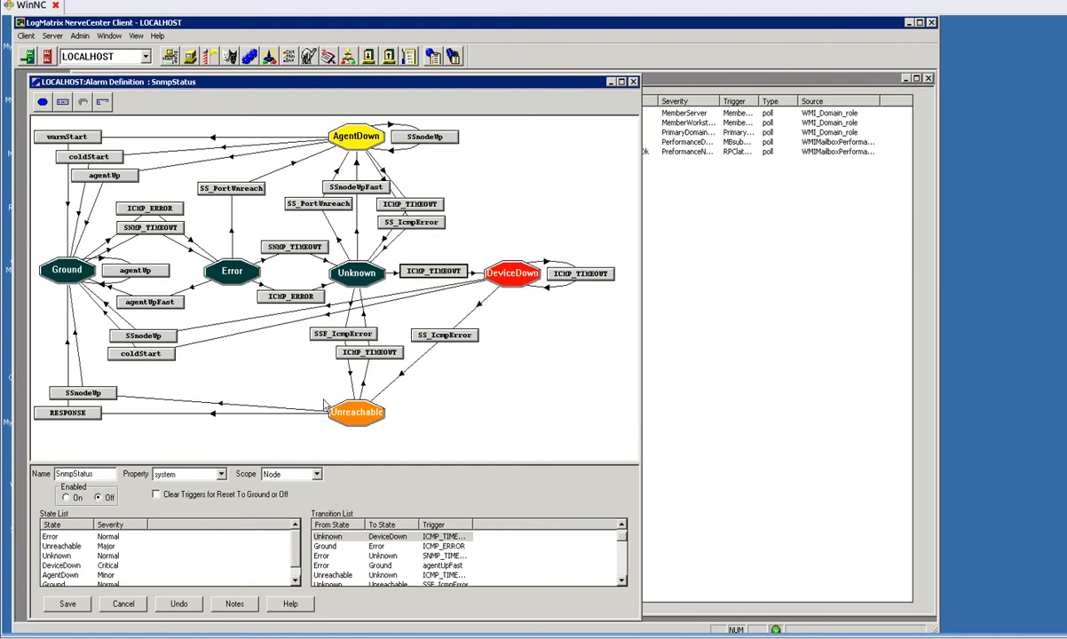
mouse_move(523, 355)
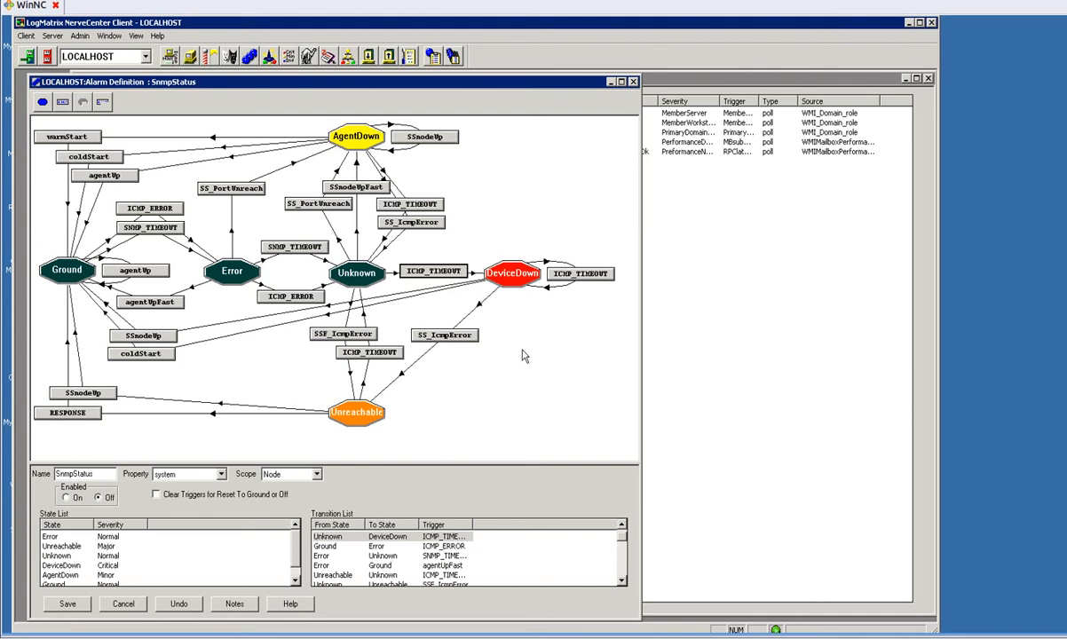
mouse_move(554, 340)
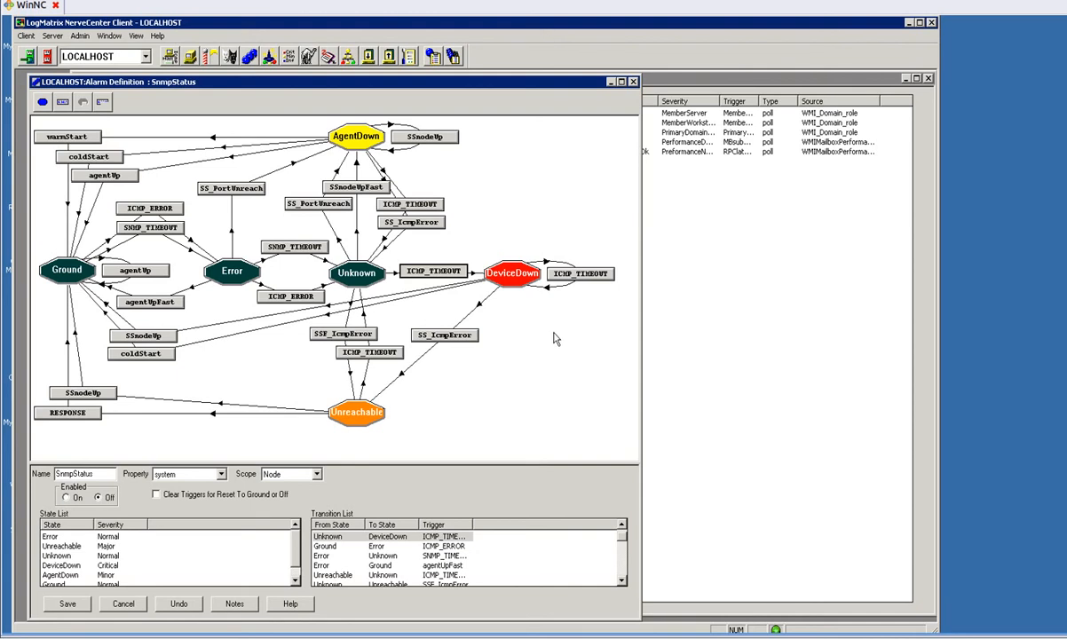